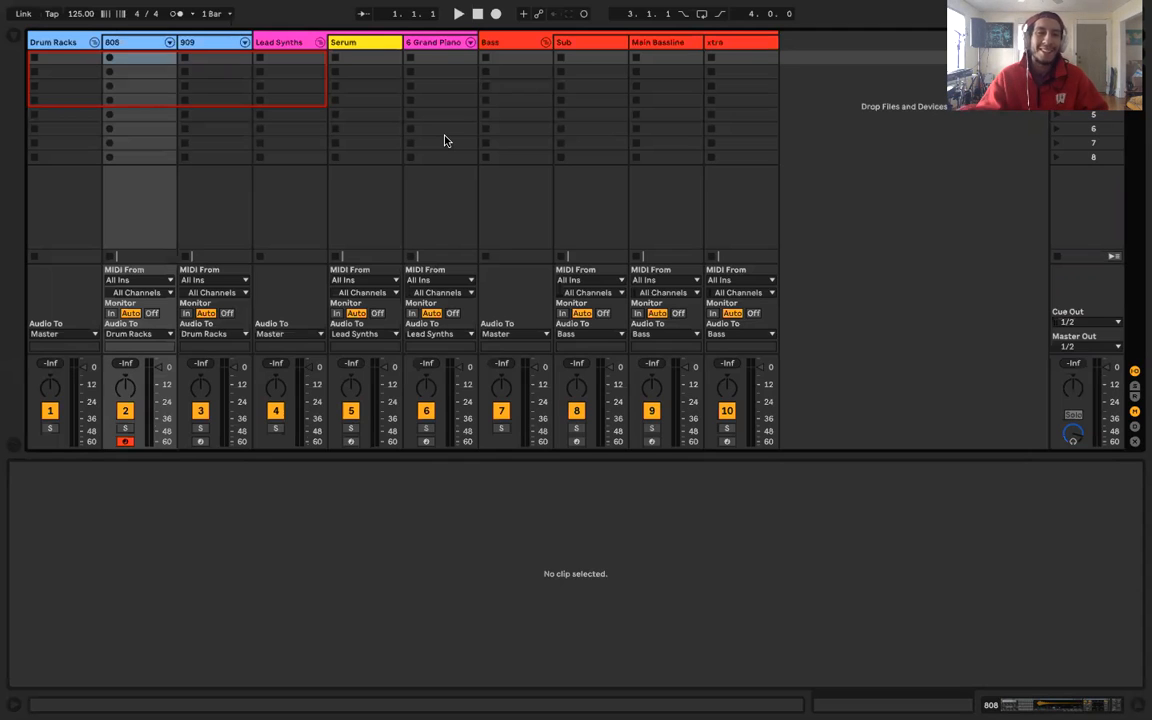
{"action": "mouse_move", "coordinate": [393, 201]}
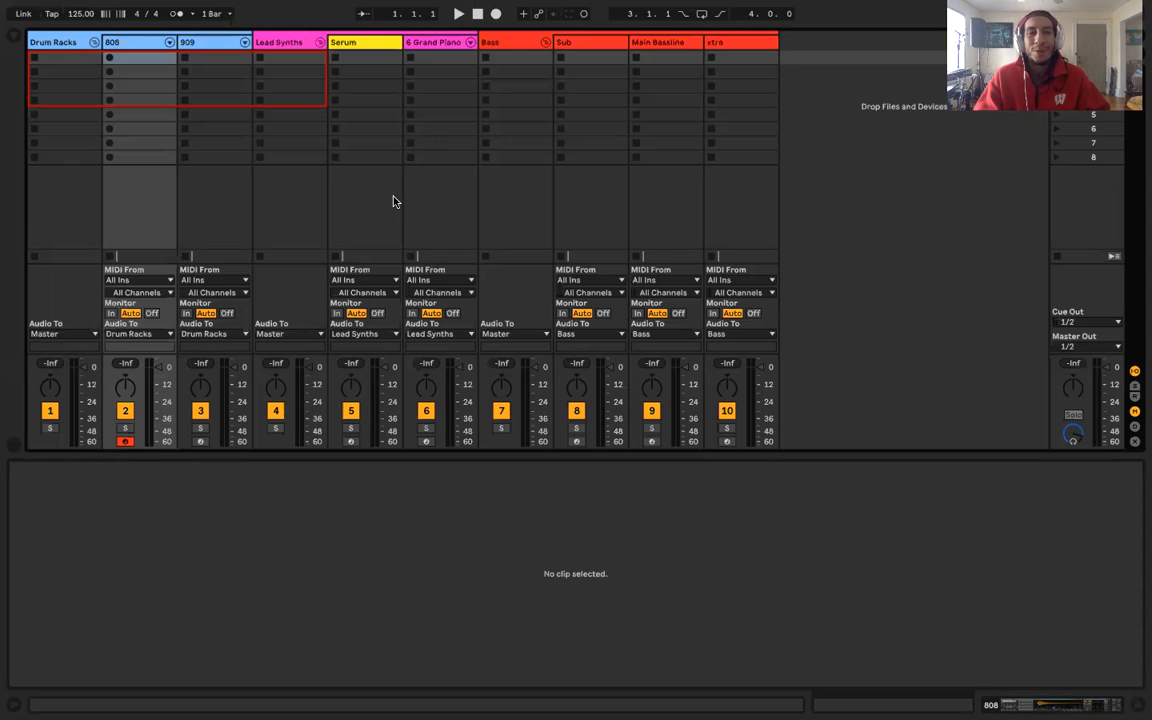
{"action": "mouse_move", "coordinate": [407, 196]}
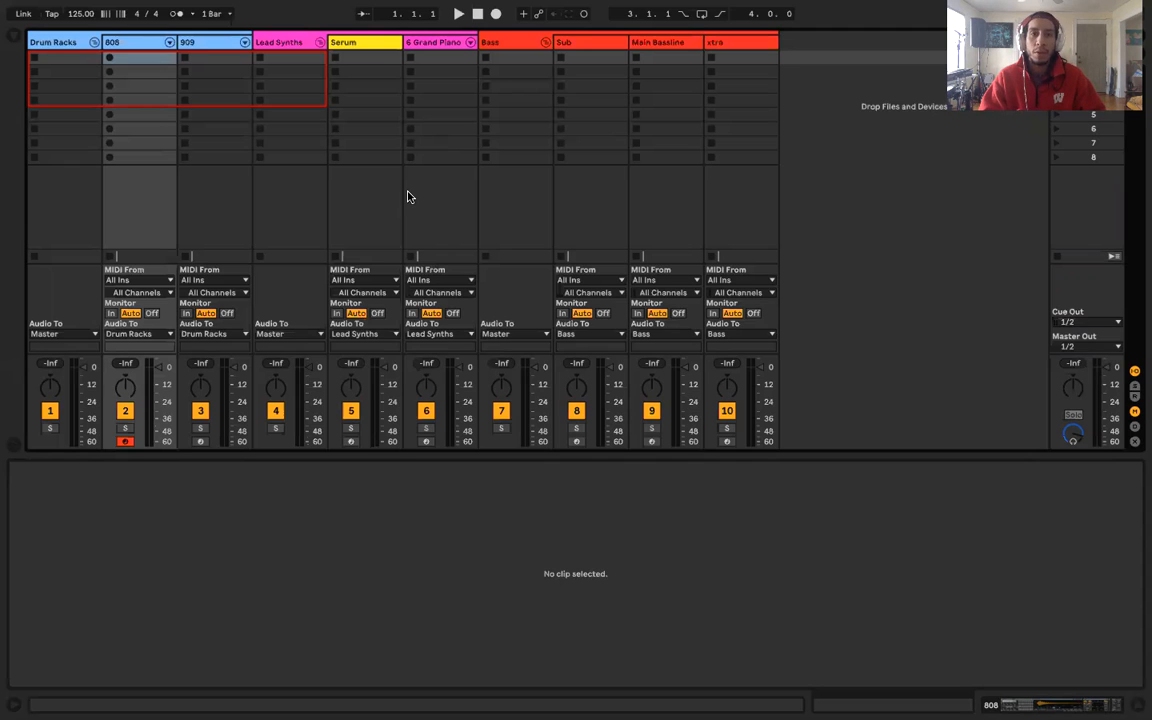
{"action": "mouse_move", "coordinate": [420, 348]}
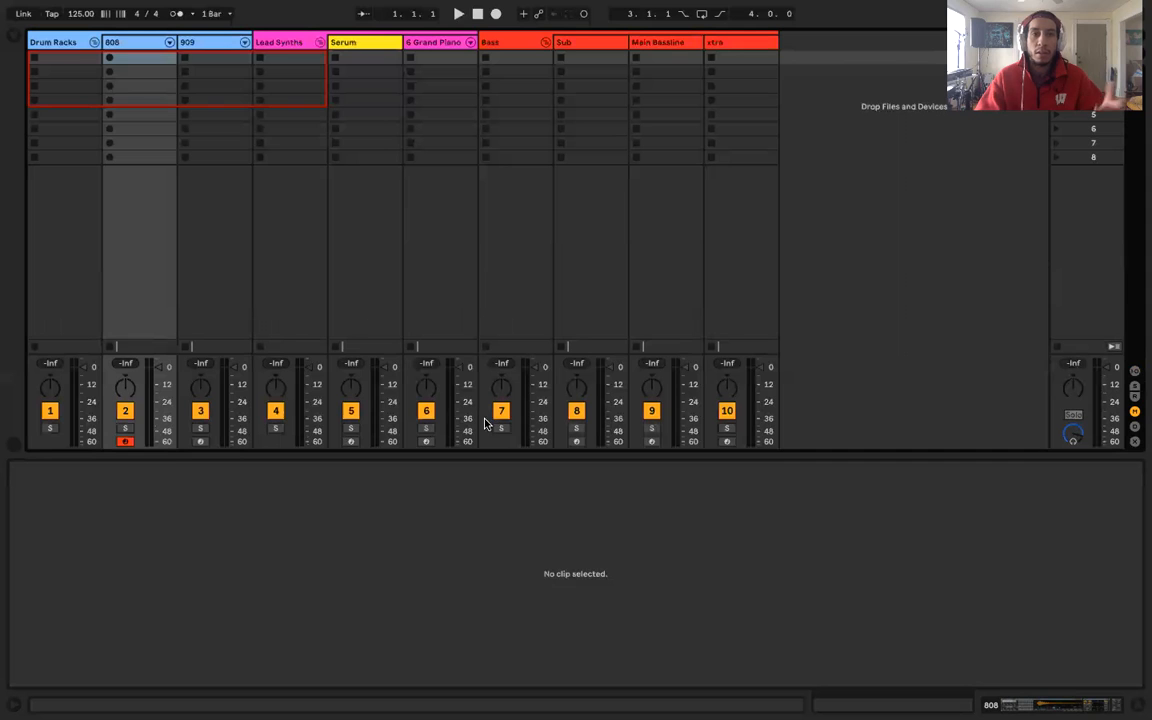
- Create a new empty MIDI clip in the 808 track's first slot
{"action": "left_click", "coordinate": [139, 57]}
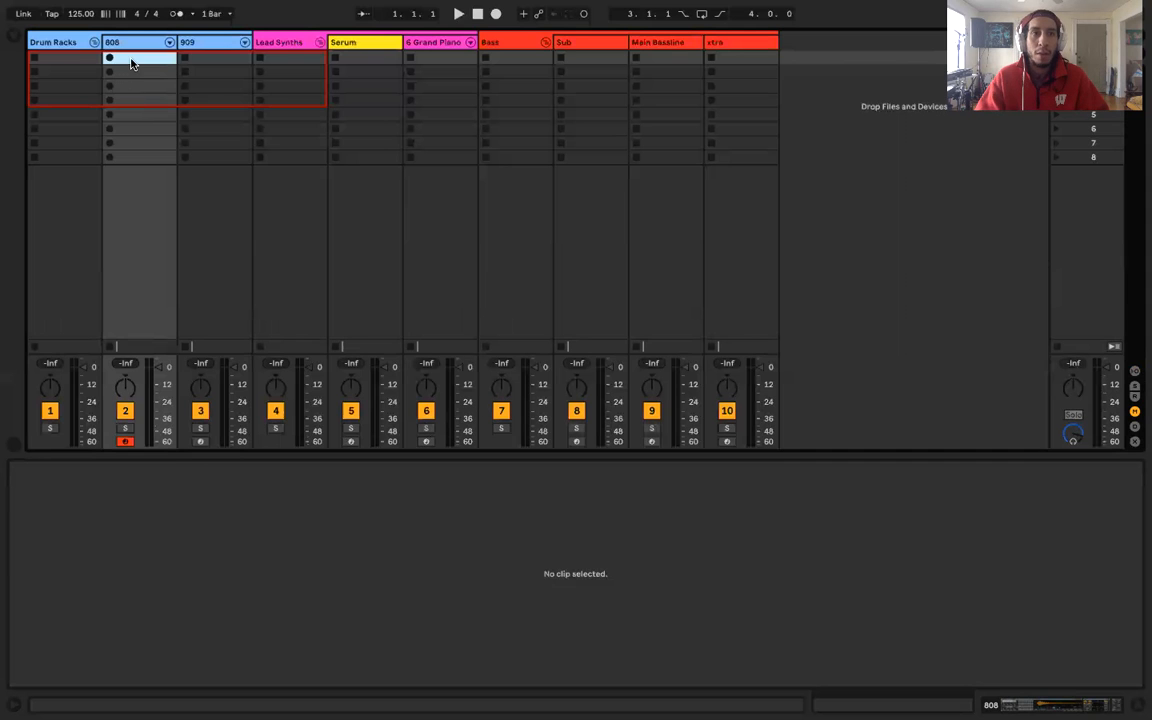
{"action": "double_click", "coordinate": [140, 57]}
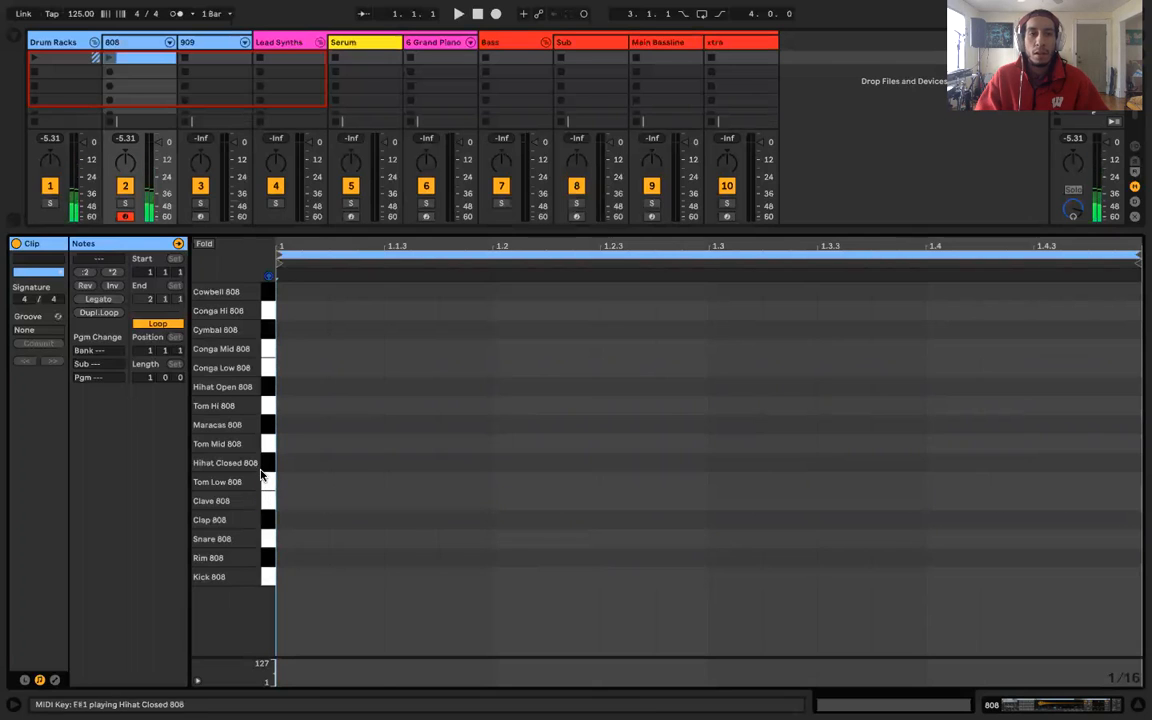
{"action": "mouse_move", "coordinate": [266, 460]}
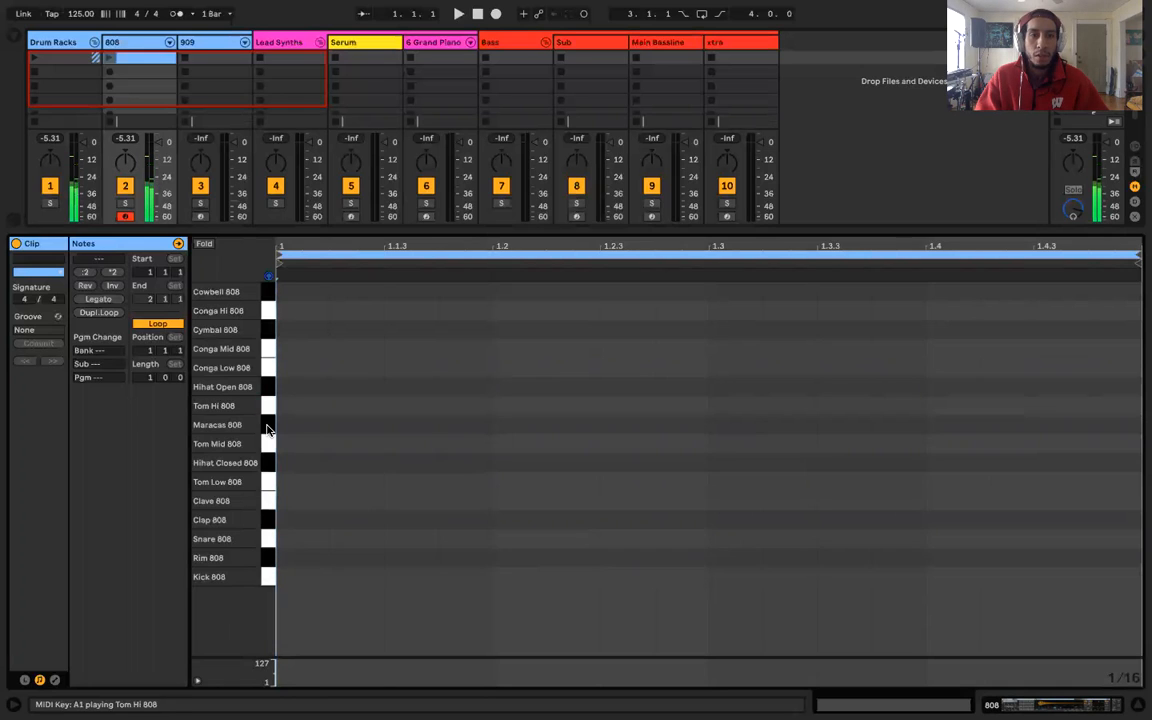
{"action": "mouse_move", "coordinate": [260, 395]}
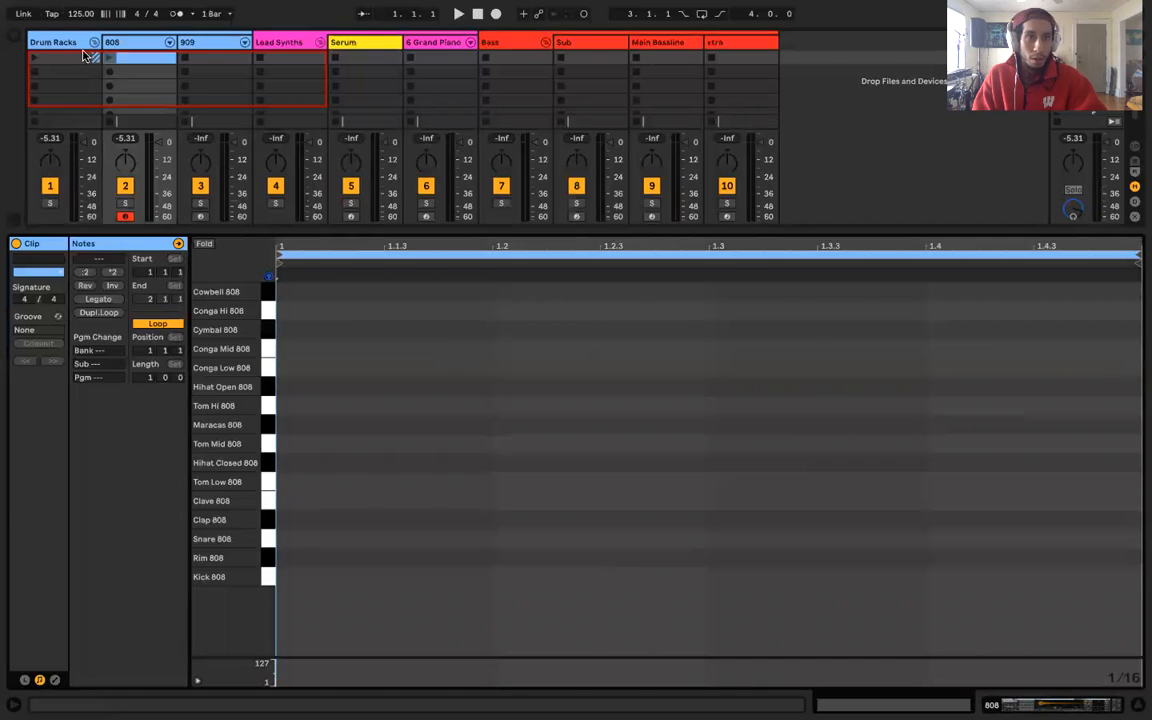
{"action": "mouse_move", "coordinate": [82, 28]}
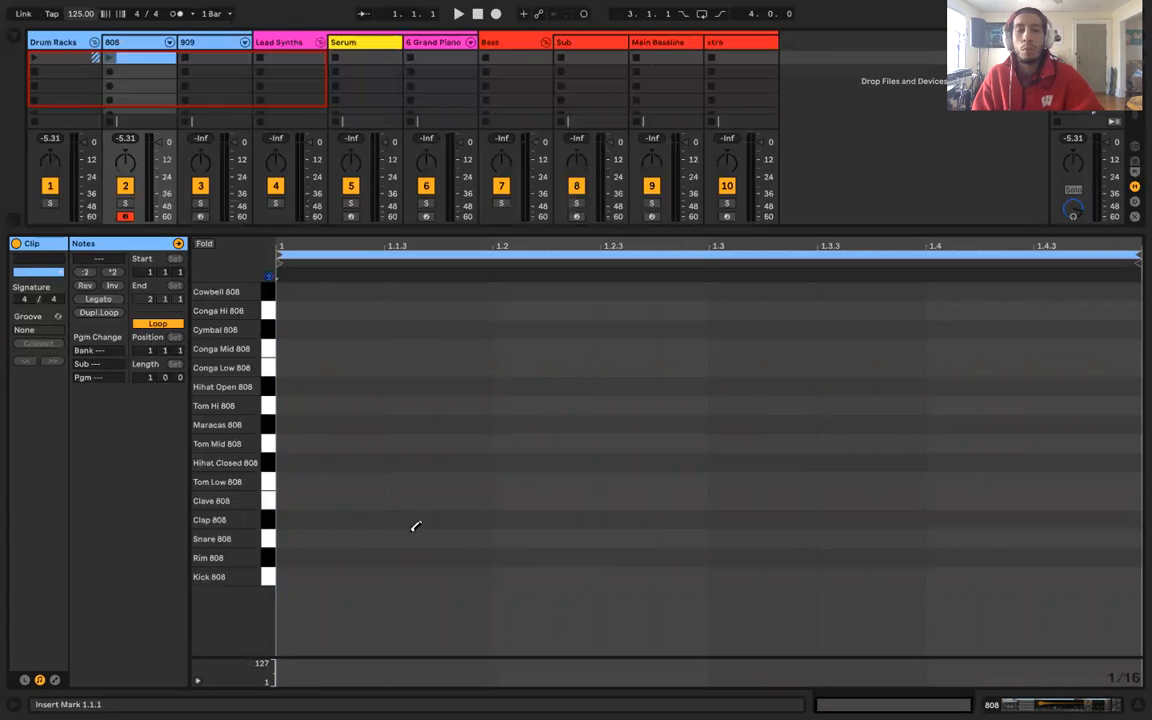
{"action": "mouse_move", "coordinate": [628, 510]}
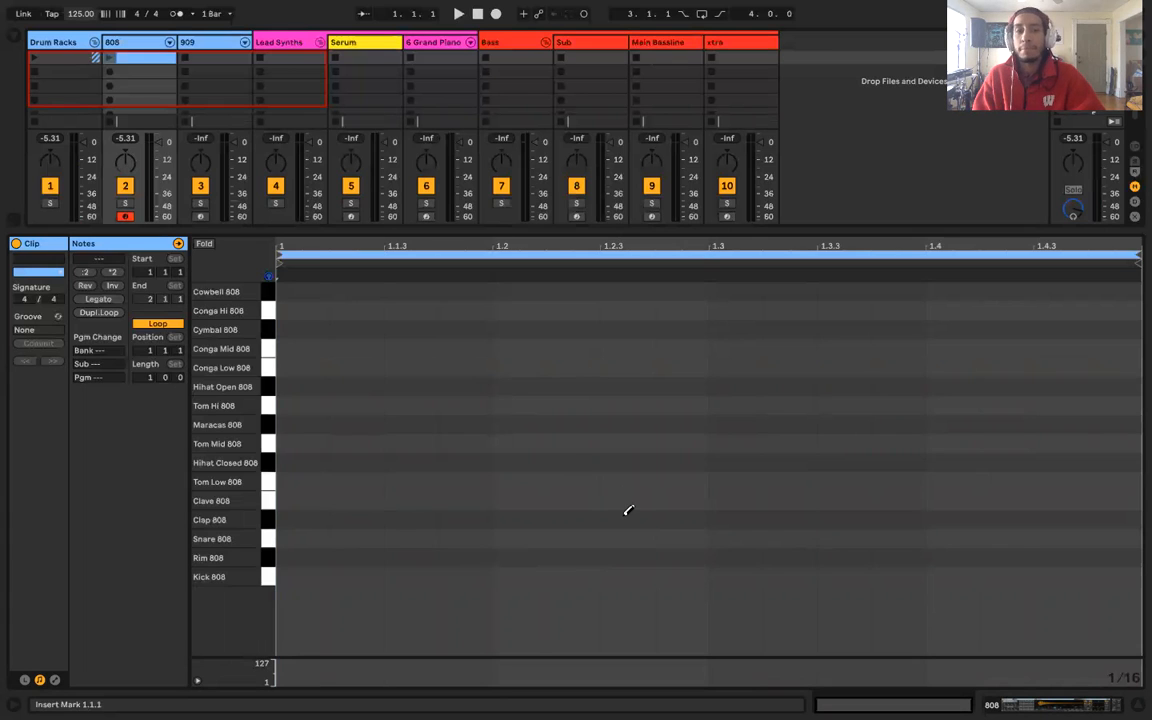
{"action": "mouse_move", "coordinate": [627, 505]}
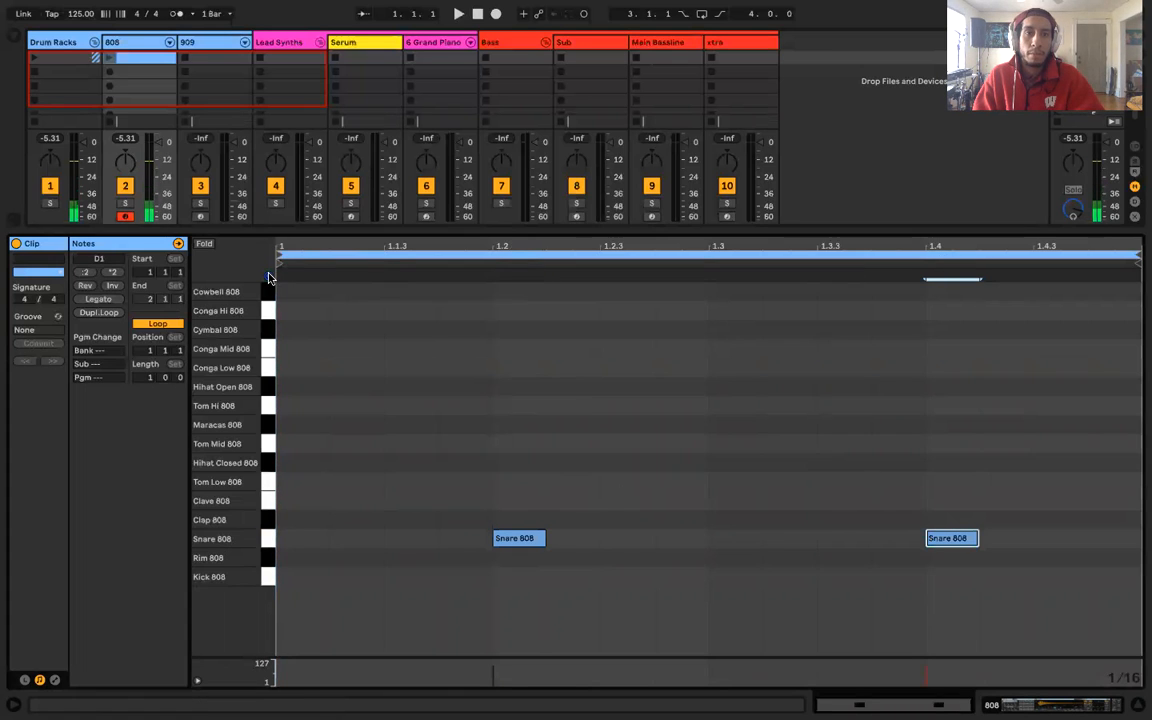
- Place Snare 808 hits at 1.2 and 1.4 with Draw Mode on
{"action": "left_click", "coordinate": [458, 13]}
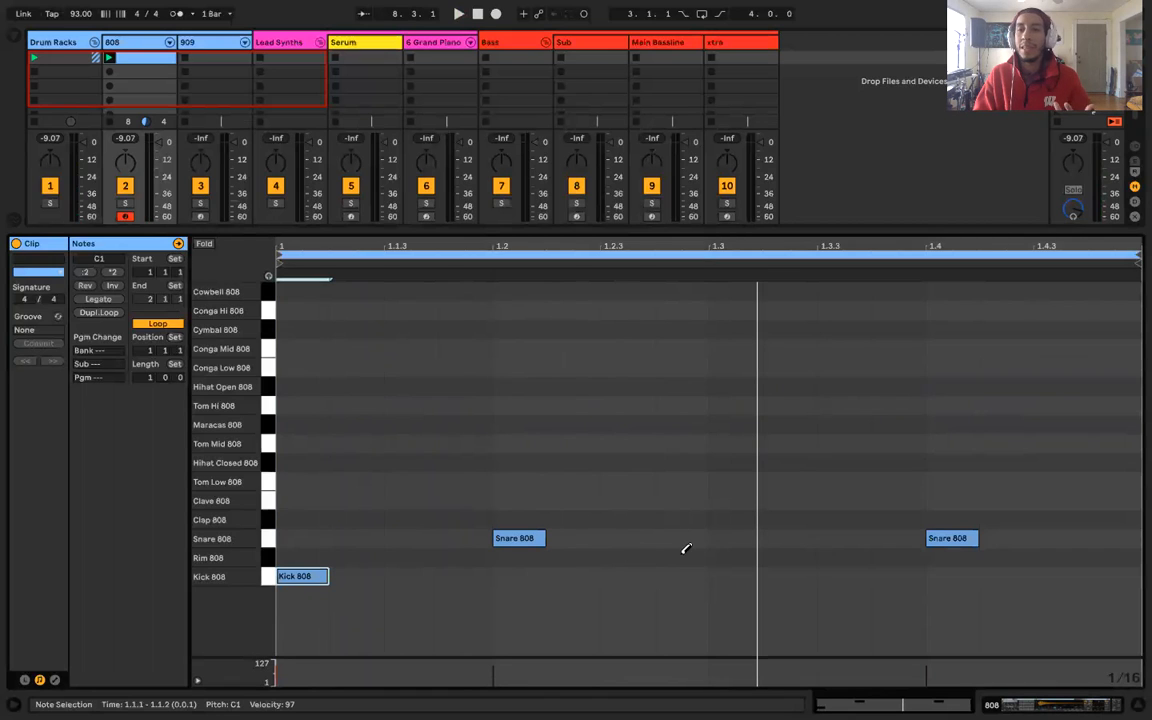
{"action": "mouse_move", "coordinate": [845, 571]}
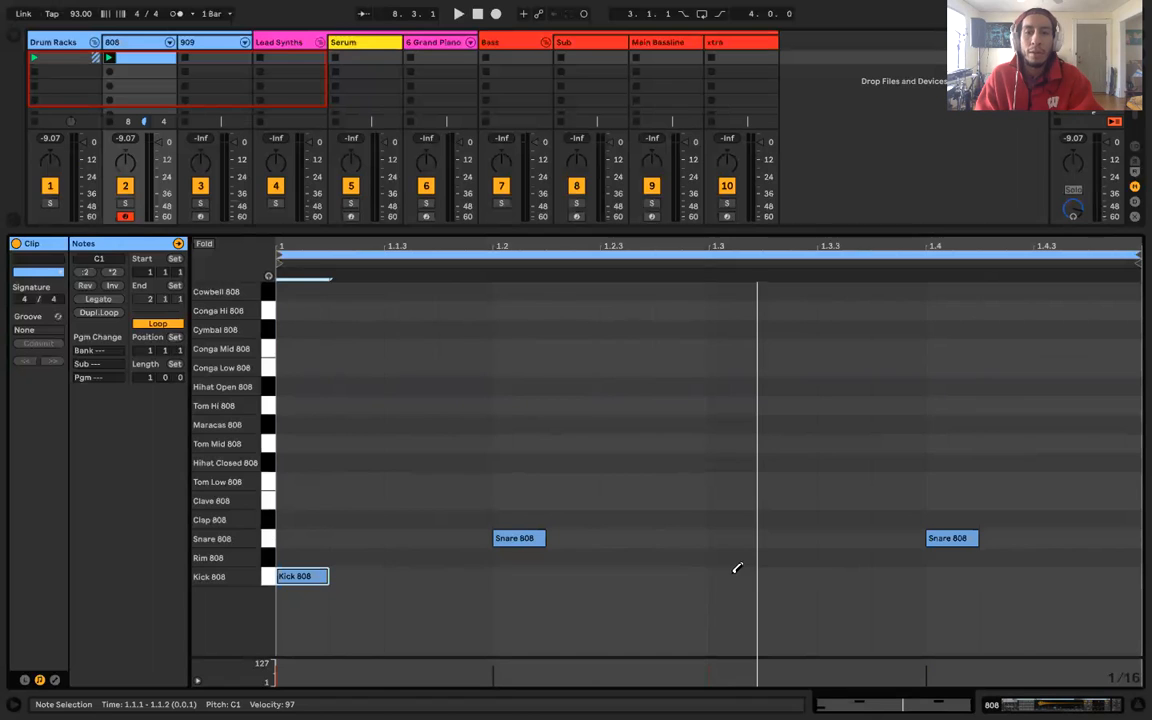
- Add a Kick 808 note at 1.3
{"action": "left_click", "coordinate": [735, 576]}
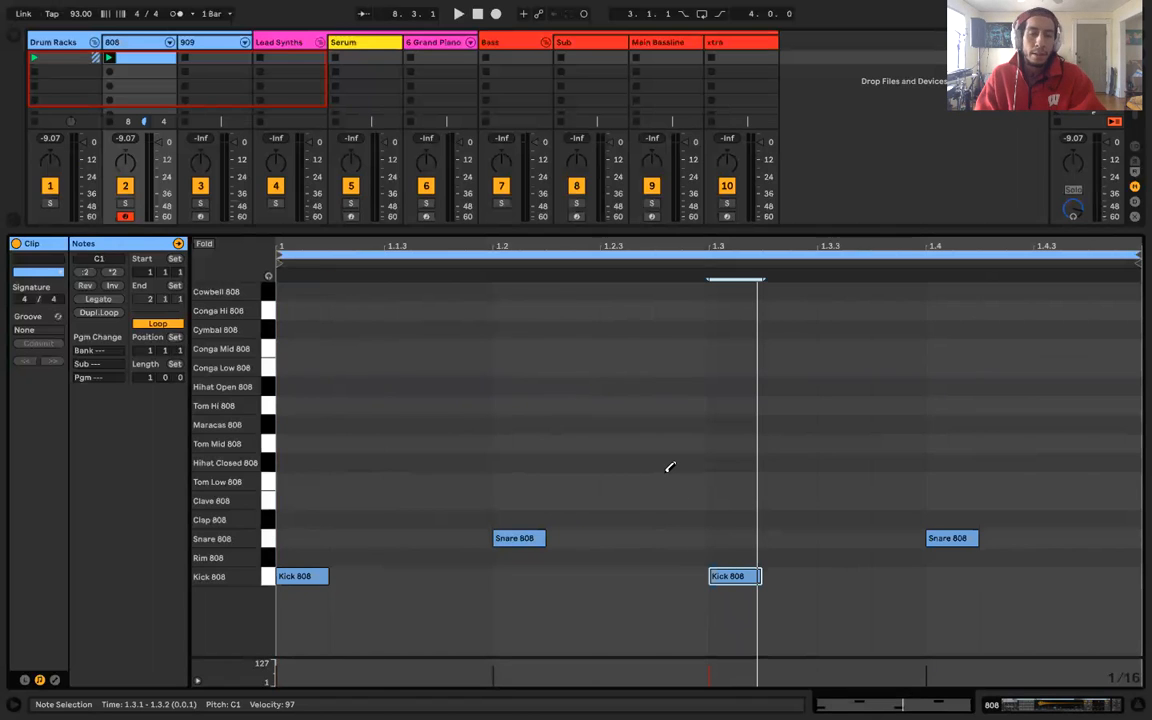
{"action": "mouse_move", "coordinate": [584, 540]}
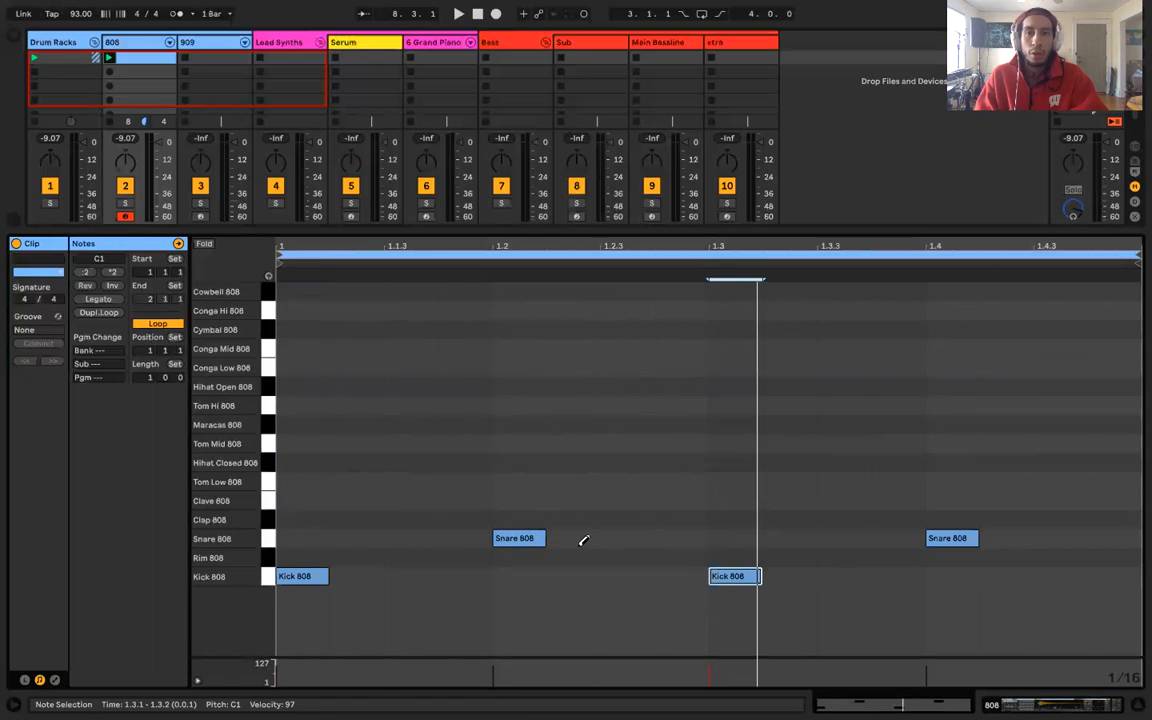
{"action": "mouse_move", "coordinate": [688, 530]}
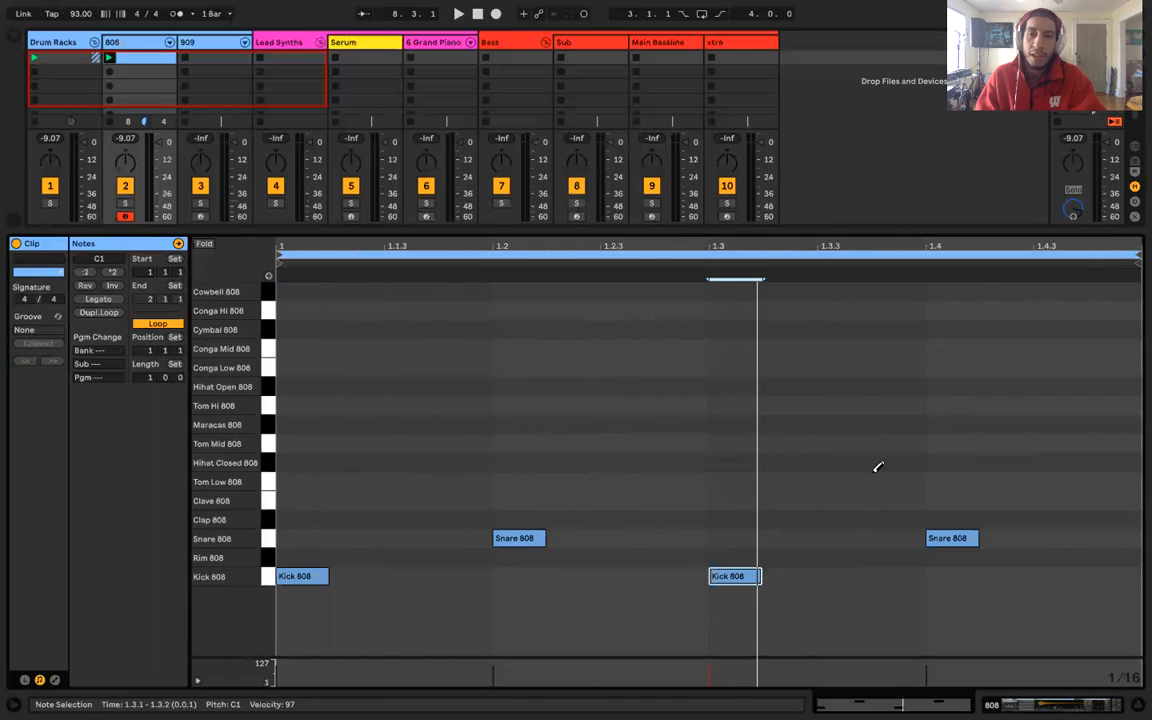
{"action": "right_click", "coordinate": [878, 467]}
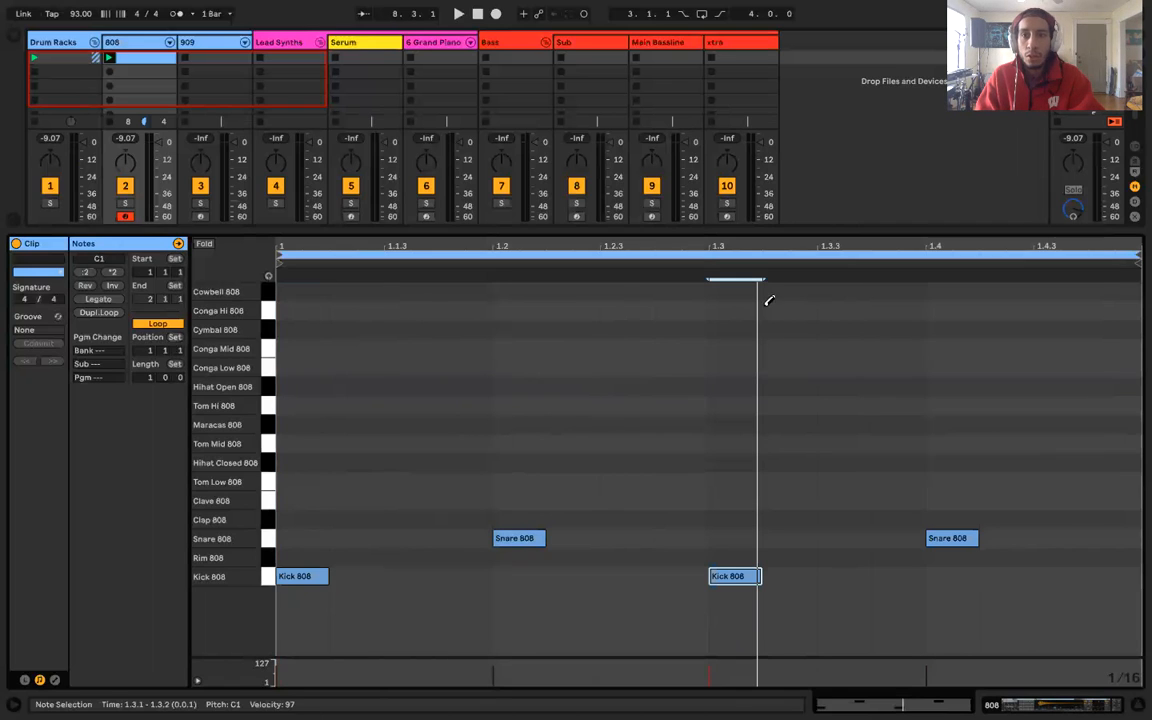
{"action": "mouse_move", "coordinate": [1107, 411]}
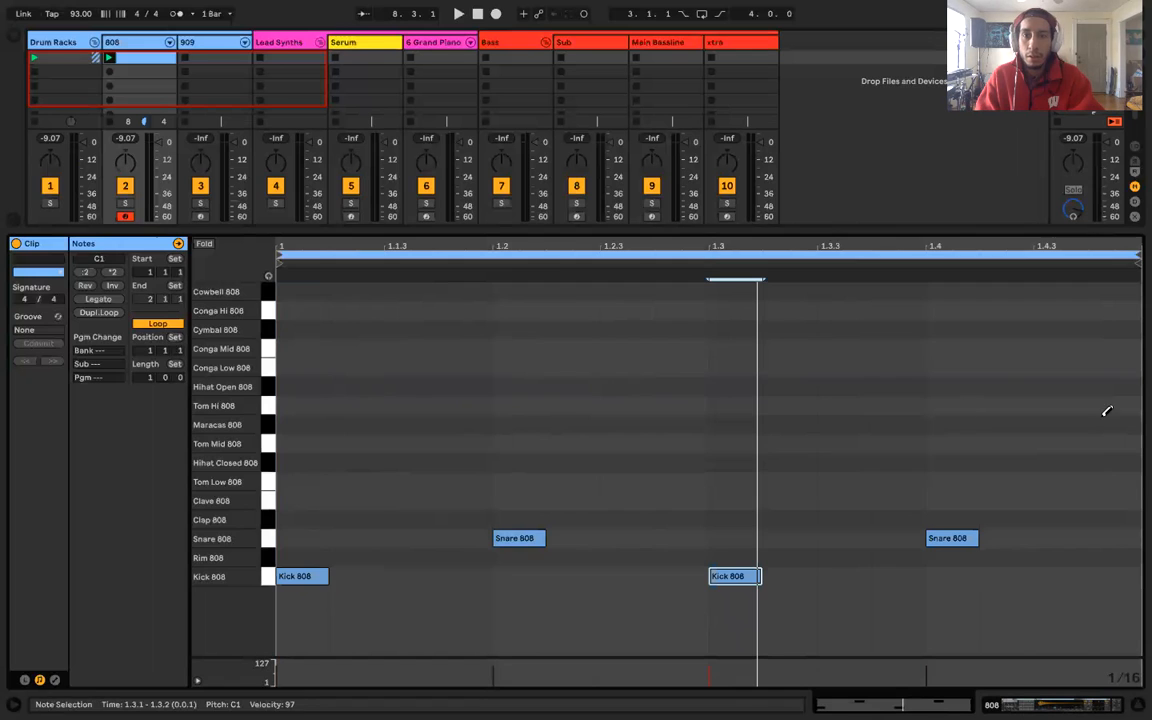
{"action": "right_click", "coordinate": [735, 576]}
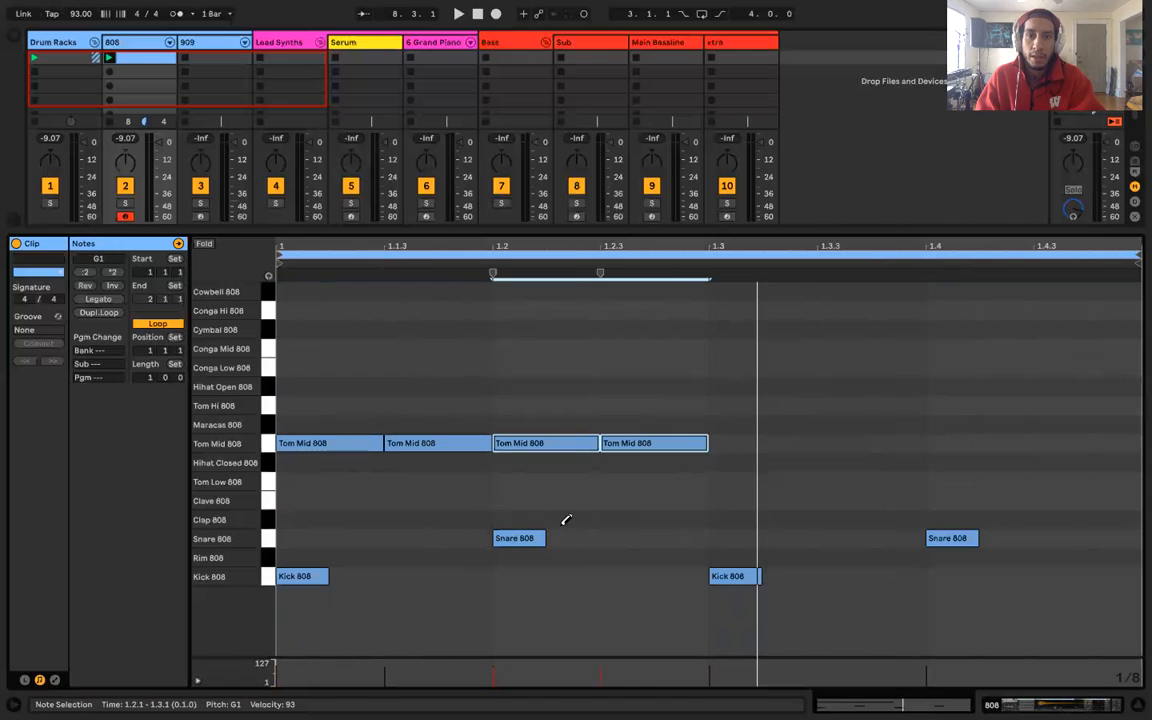
{"action": "left_click", "coordinate": [653, 538]}
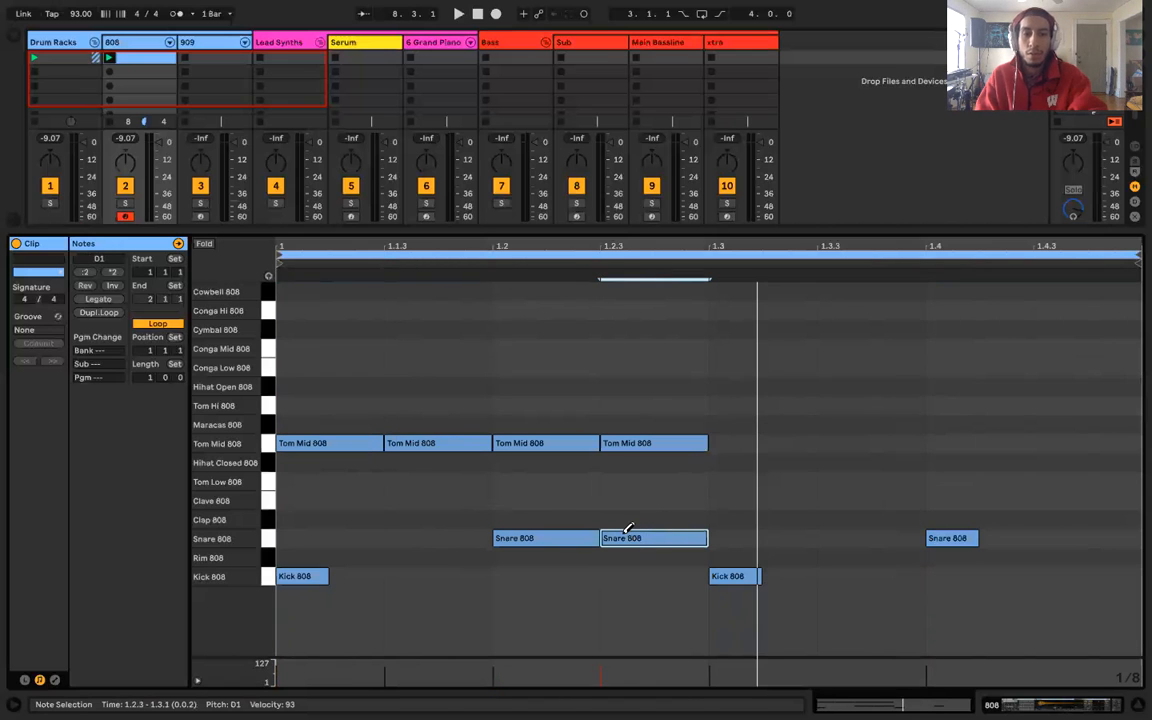
{"action": "left_click", "coordinate": [654, 538]}
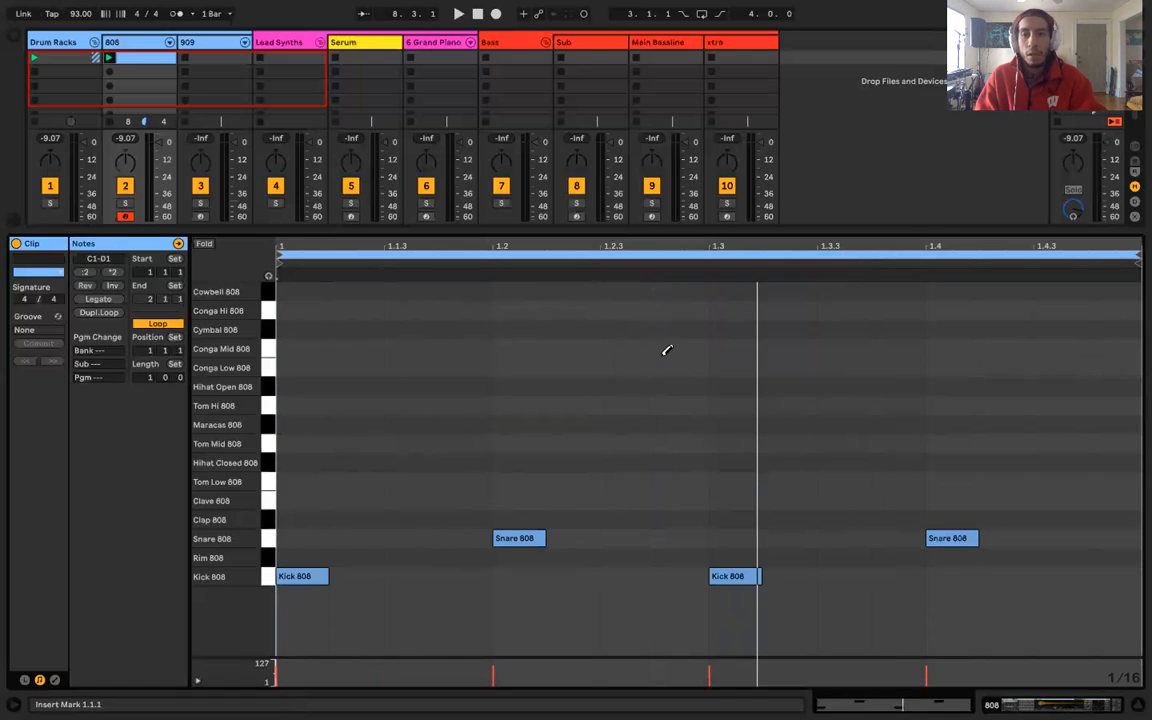
{"action": "mouse_move", "coordinate": [316, 154]}
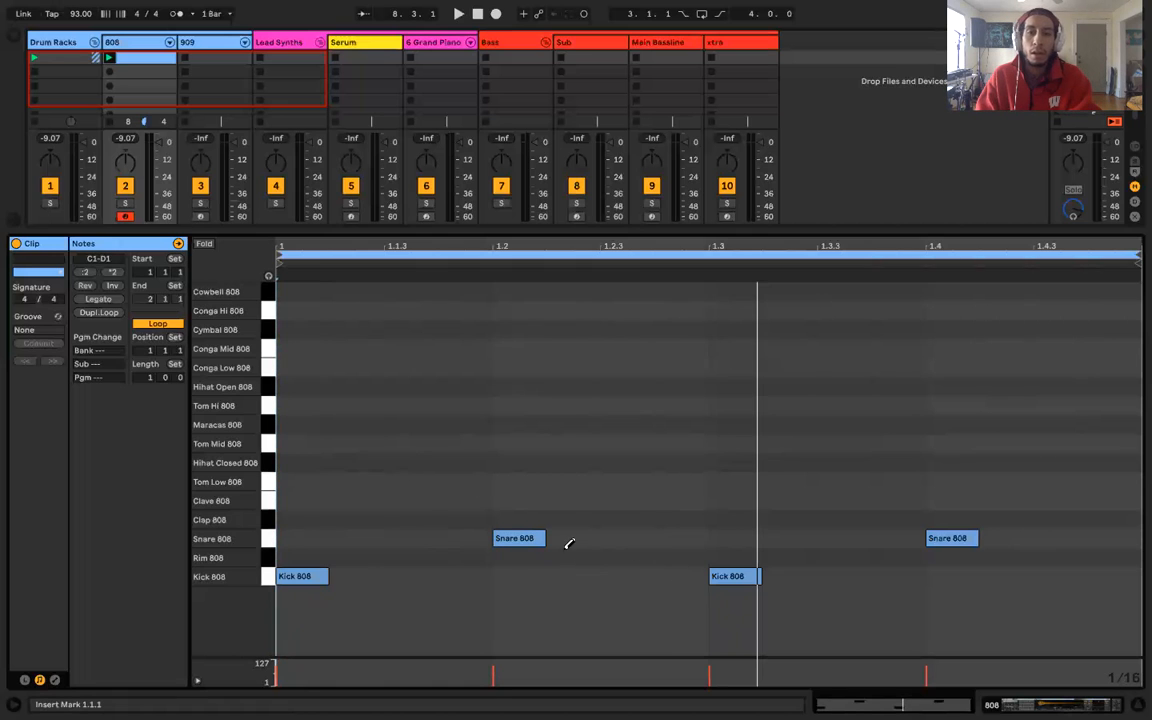
{"action": "mouse_move", "coordinate": [563, 508]}
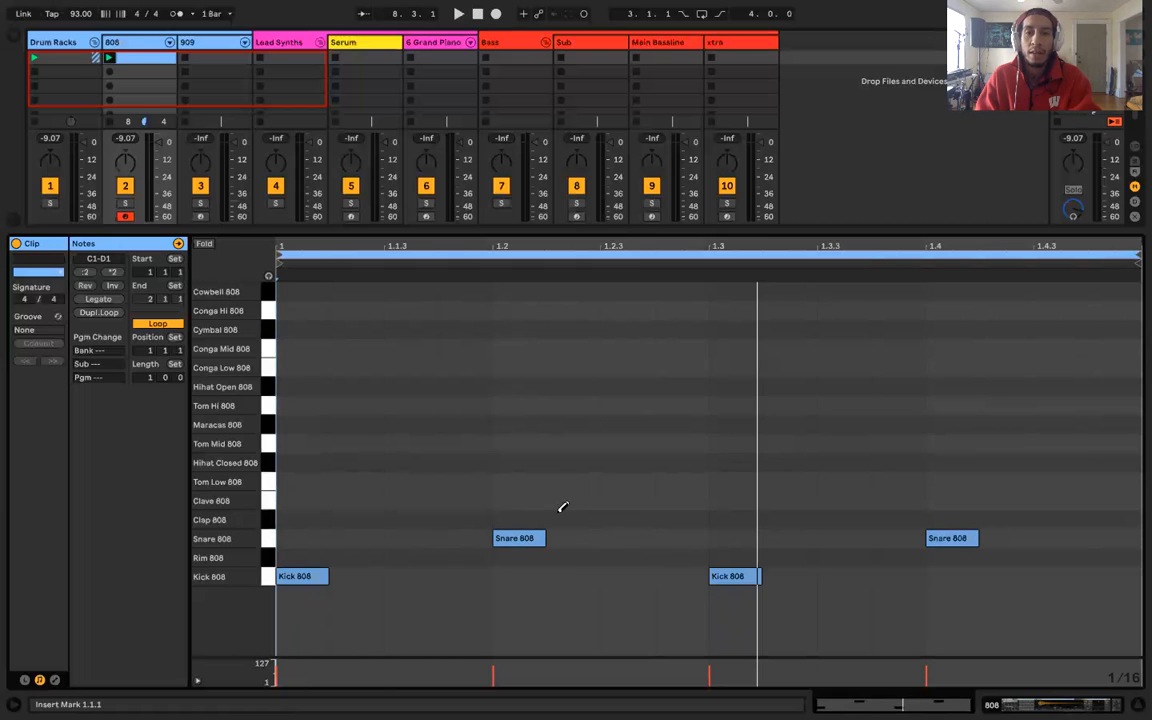
{"action": "mouse_move", "coordinate": [678, 527]}
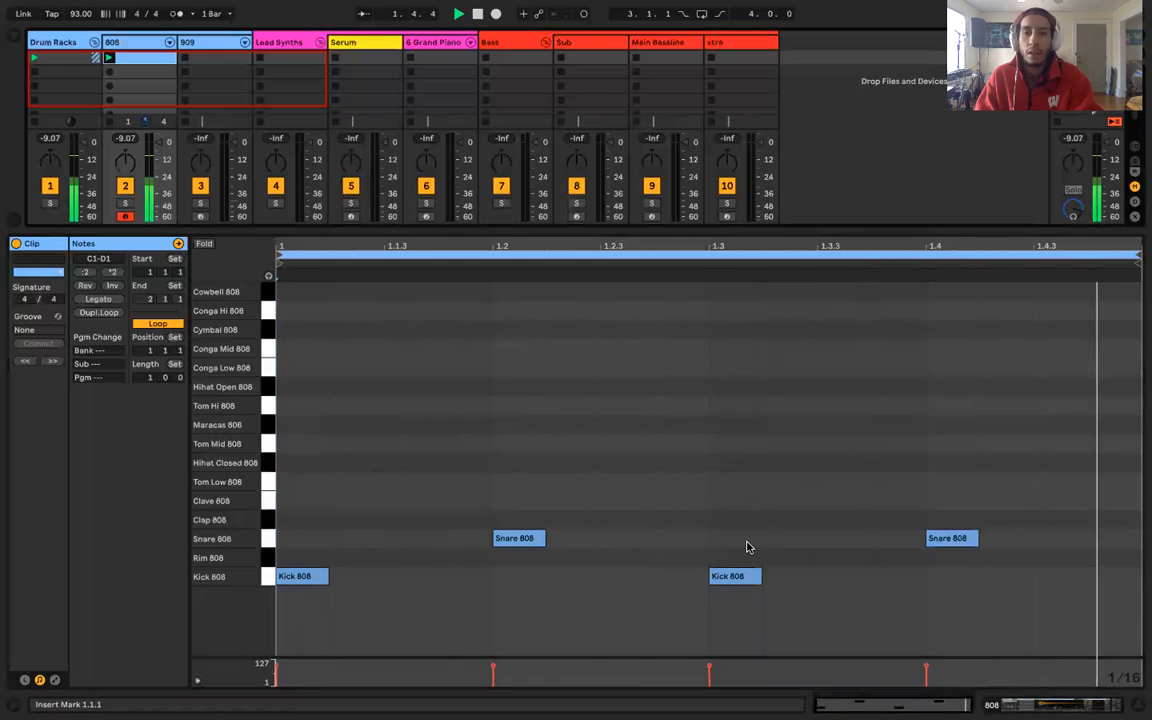
{"action": "left_click", "coordinate": [734, 576]}
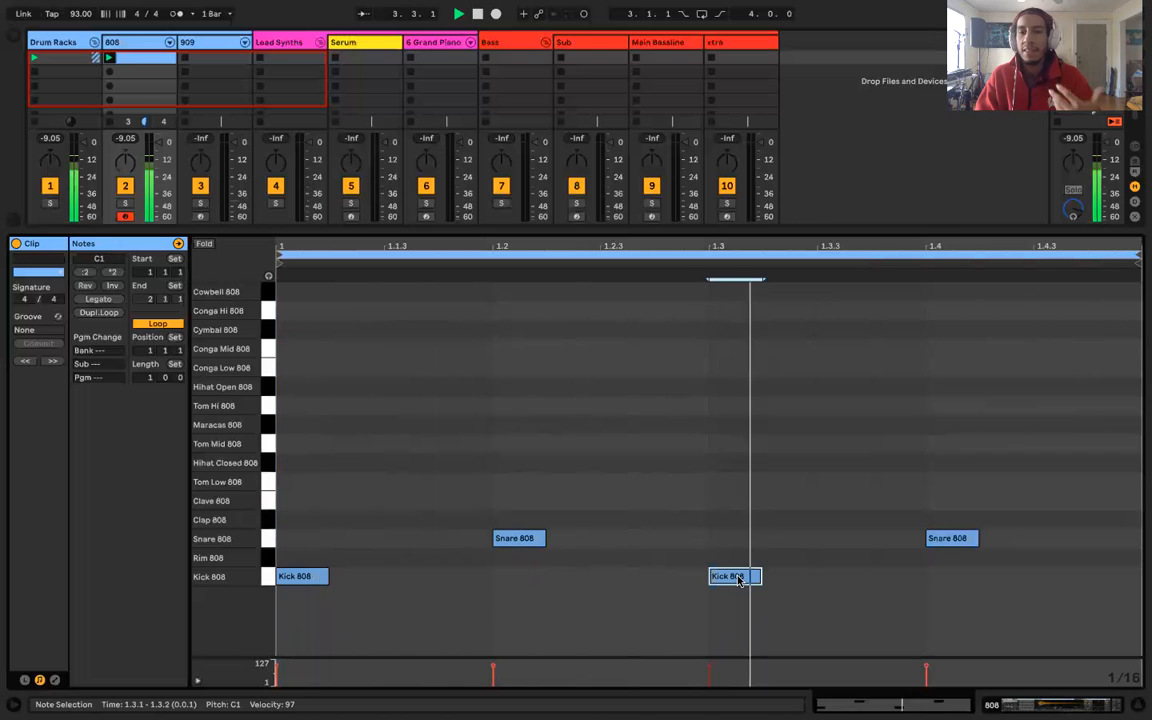
{"action": "left_click_drag", "start_coordinate": [735, 576], "coordinate": [843, 576]}
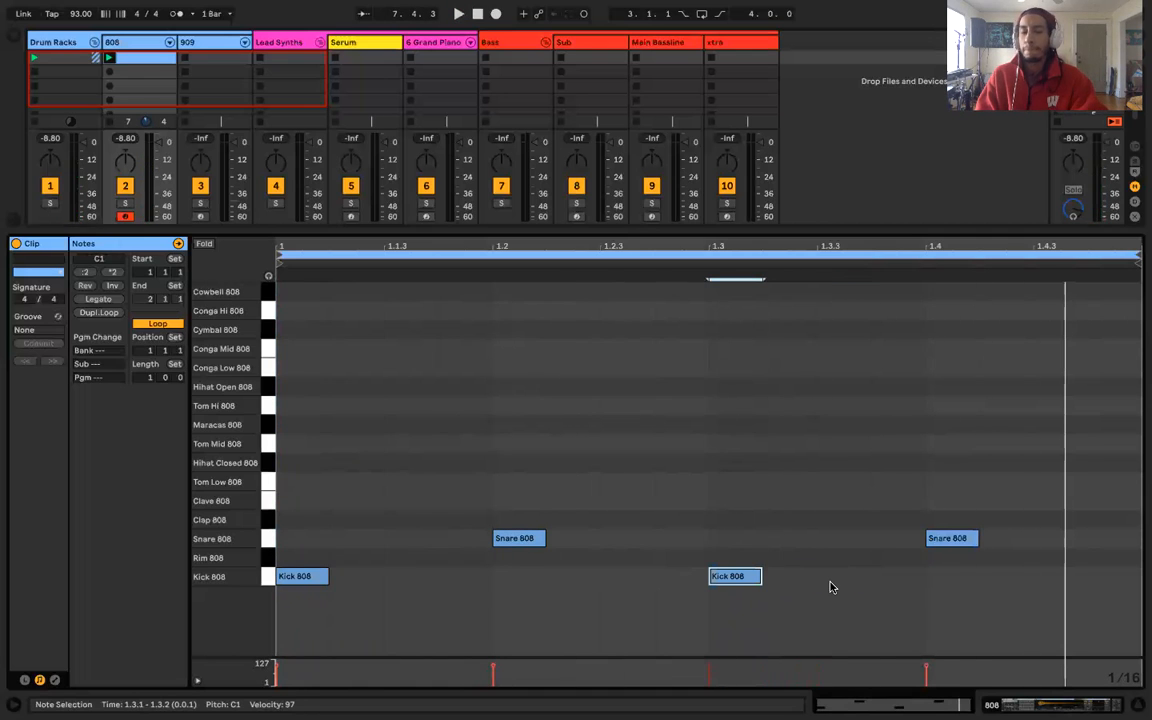
{"action": "mouse_move", "coordinate": [693, 597]}
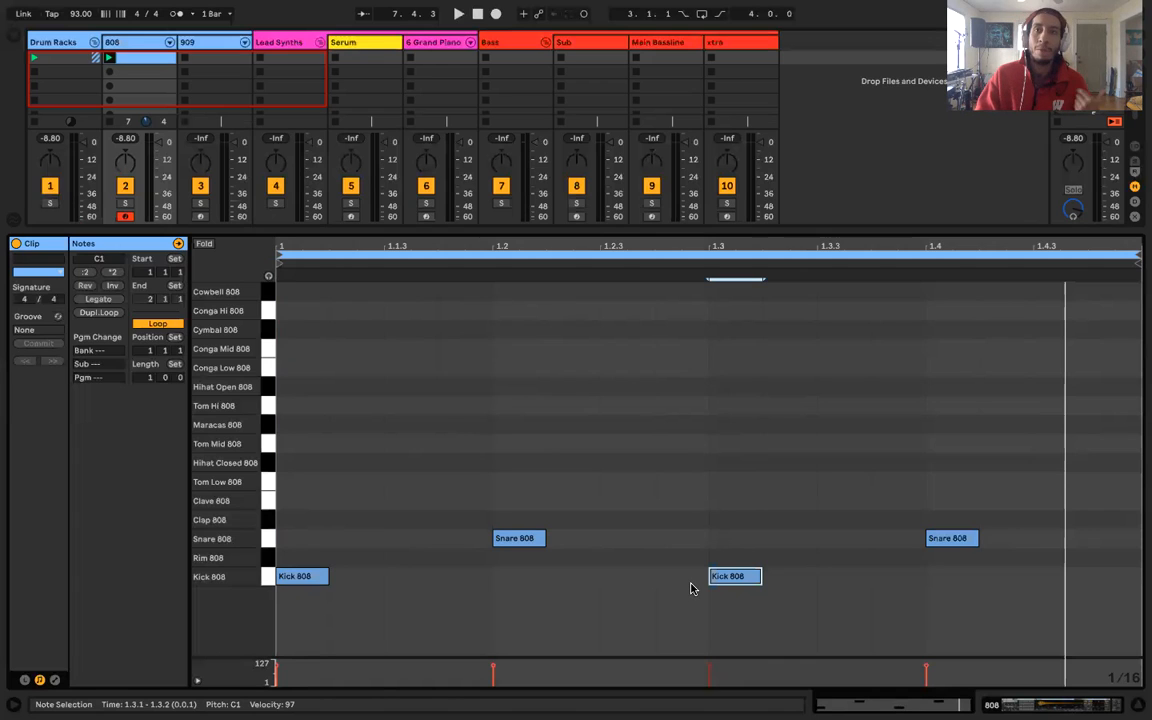
{"action": "mouse_move", "coordinate": [390, 461]}
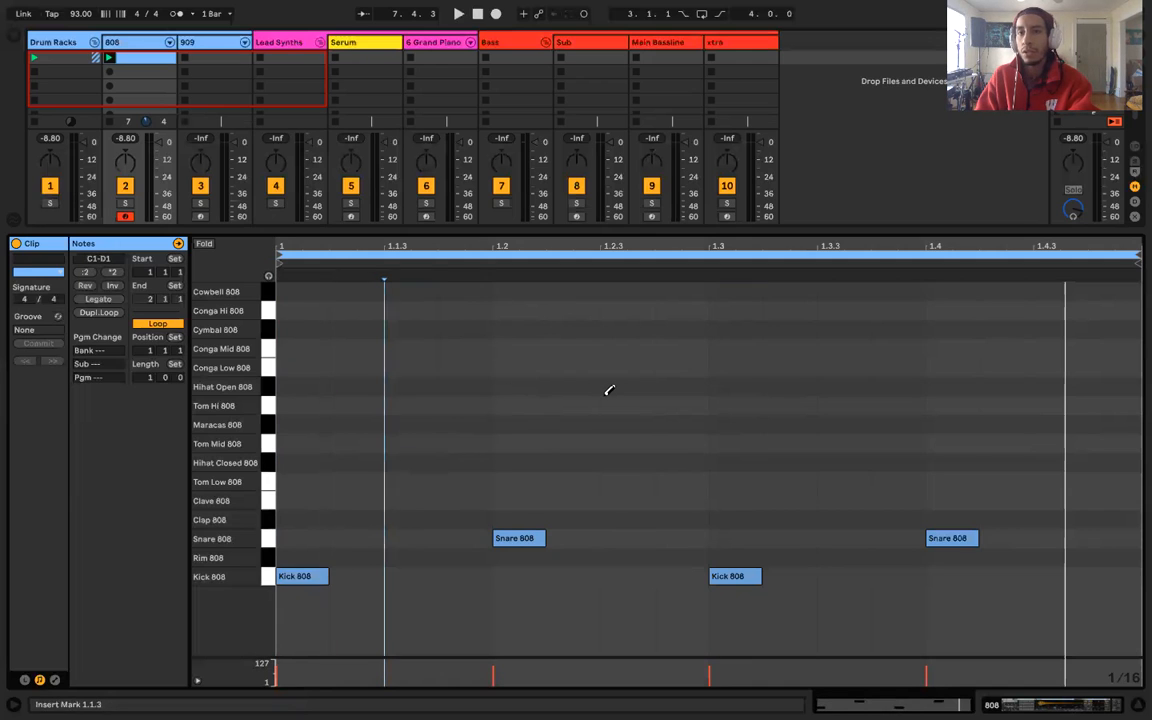
- Draw Hihat Closed 808 notes on the eighth notes of the bar
{"action": "left_click", "coordinate": [459, 13]}
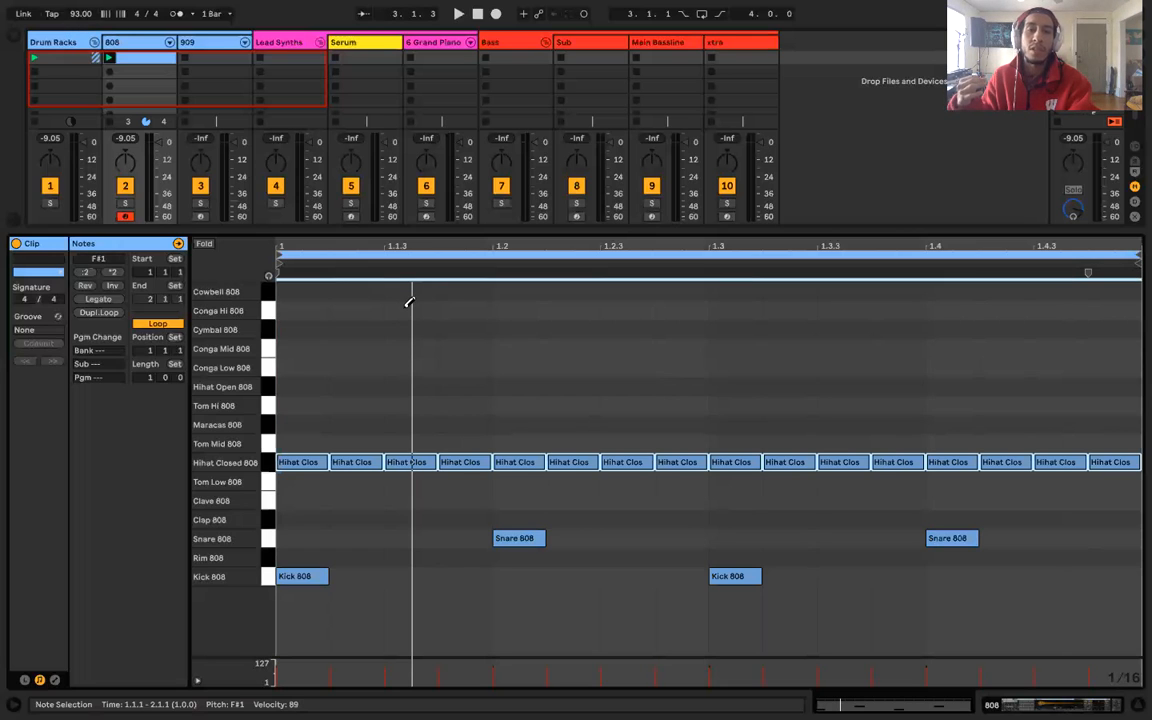
{"action": "mouse_move", "coordinate": [473, 311]}
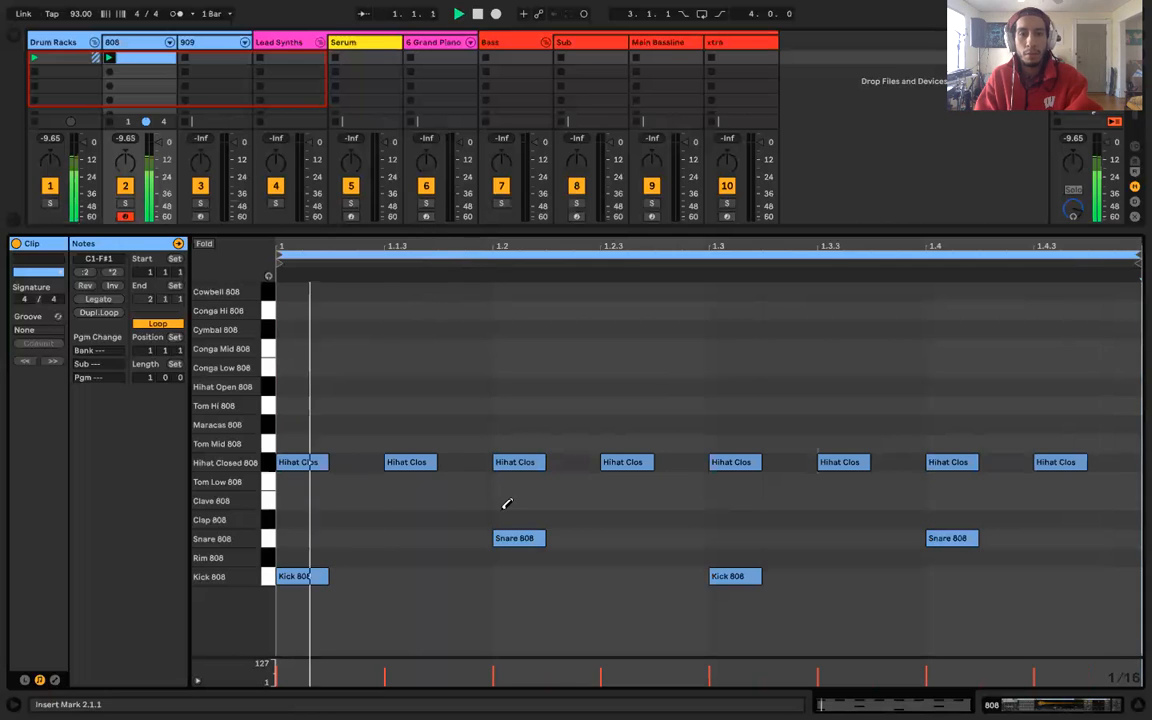
- Double the clip to two bars and add a Cymbal 808 hit at 1.1
{"action": "left_click", "coordinate": [627, 576]}
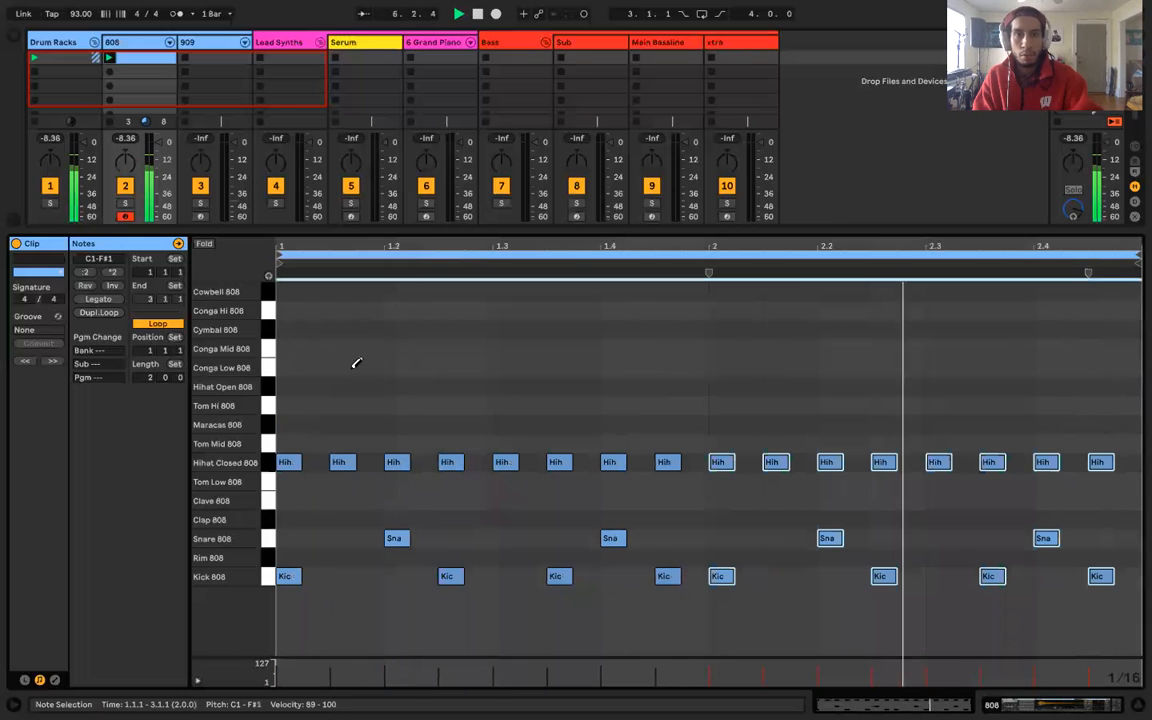
{"action": "left_click", "coordinate": [285, 329]}
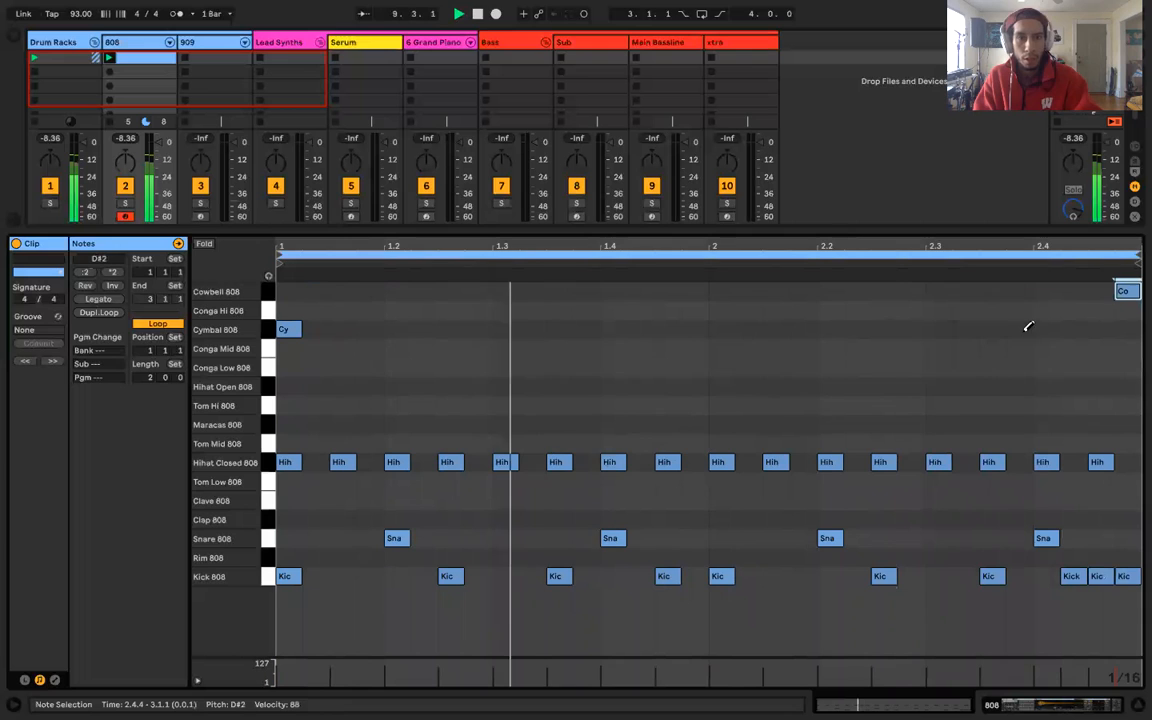
- Draw clap, rim and kick notes, then show the Cowbell 808's device settings
{"action": "left_click", "coordinate": [287, 557]}
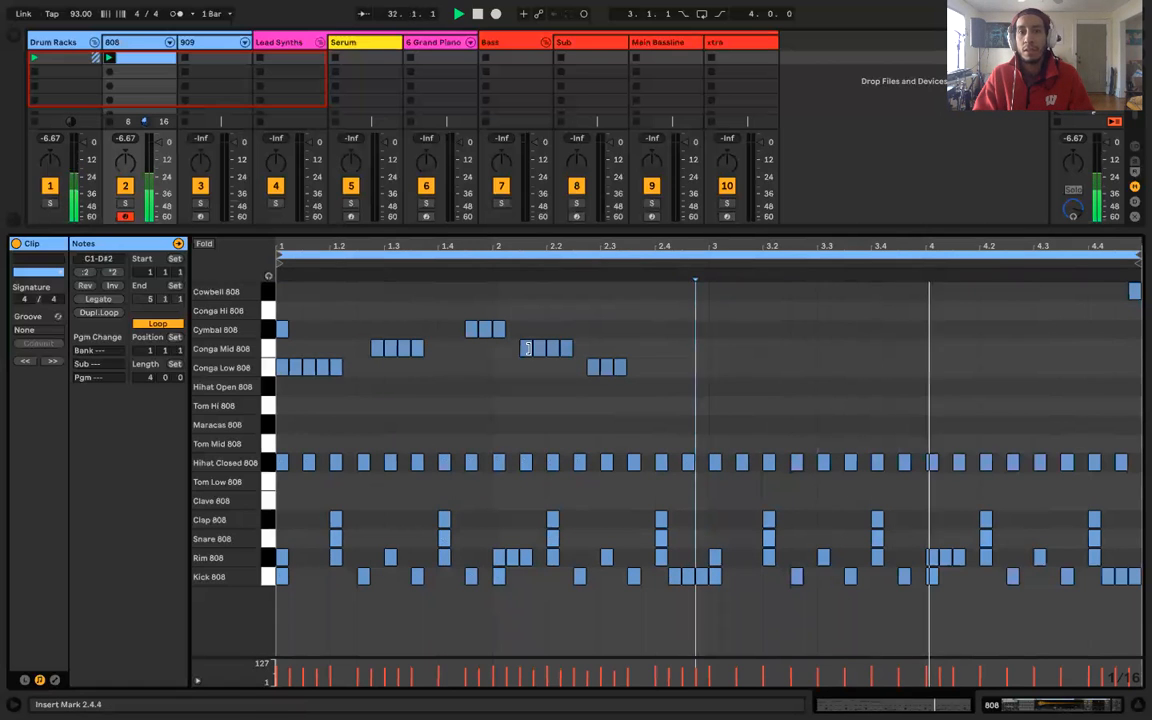
{"action": "left_click", "coordinate": [550, 348]}
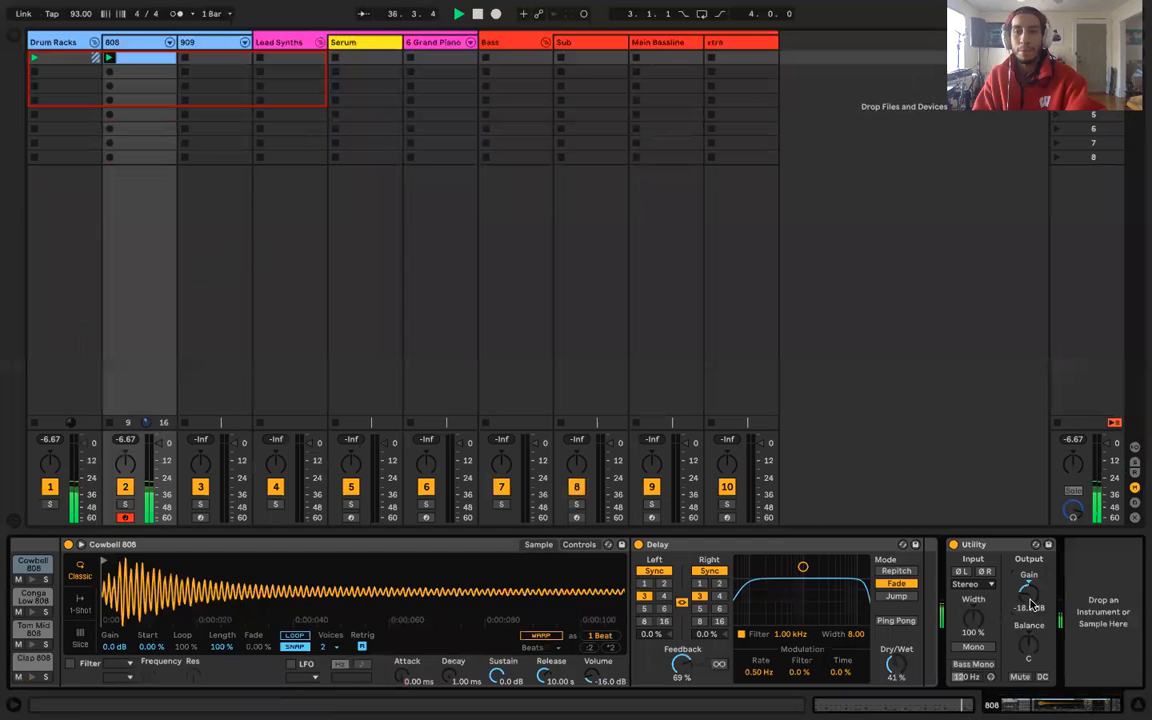
- Turn down the Cowbell 808's Utility gain
{"action": "left_click_drag", "start_coordinate": [1028, 607], "coordinate": [1028, 590]}
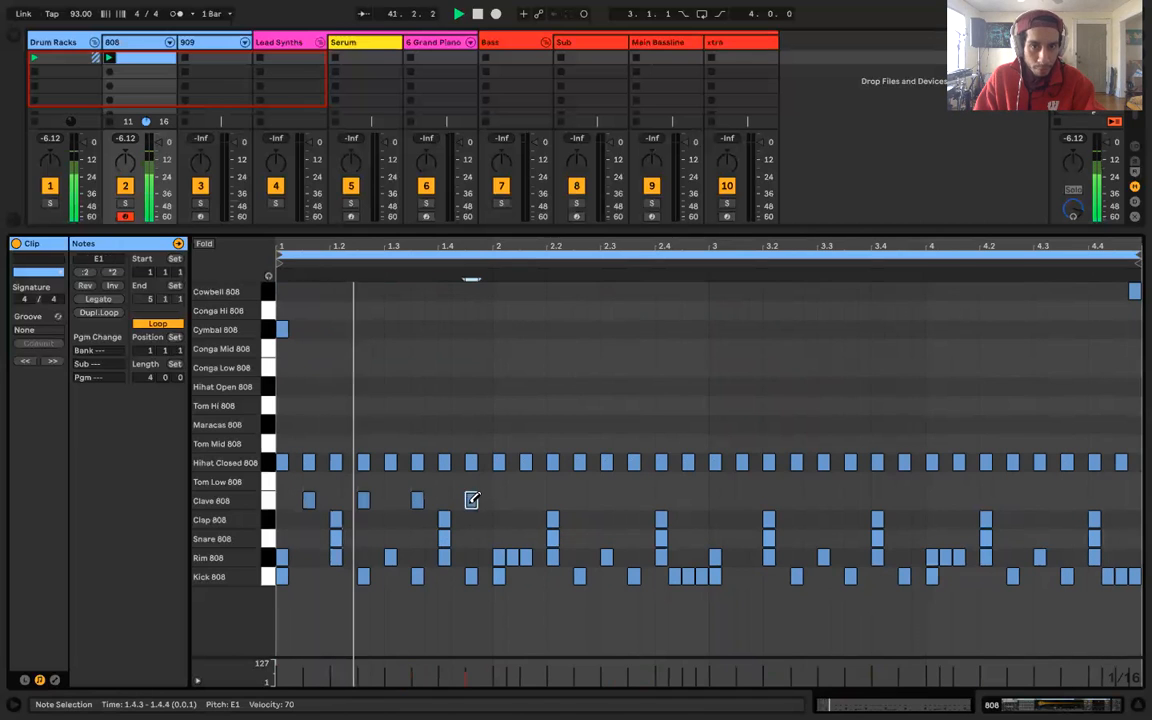
- Add a clave hit in bar one and copy the Clave 808 pattern across bars two to four
{"action": "left_click", "coordinate": [457, 500]}
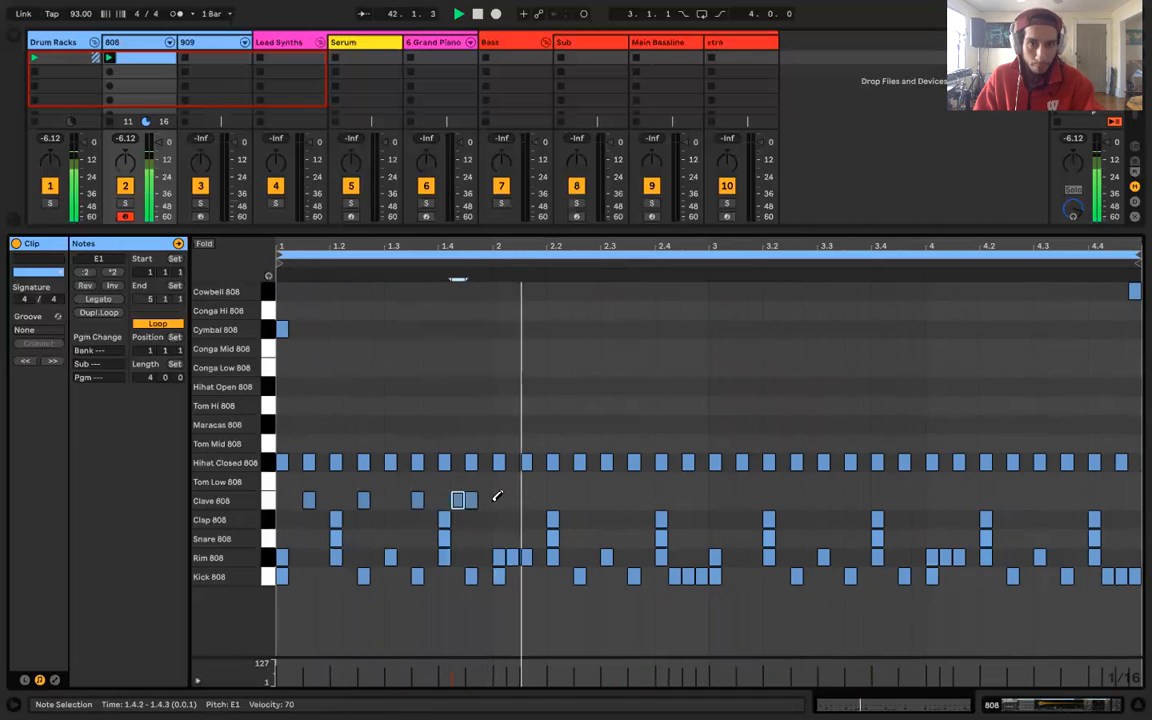
{"action": "left_click_drag", "start_coordinate": [300, 500], "coordinate": [490, 500]}
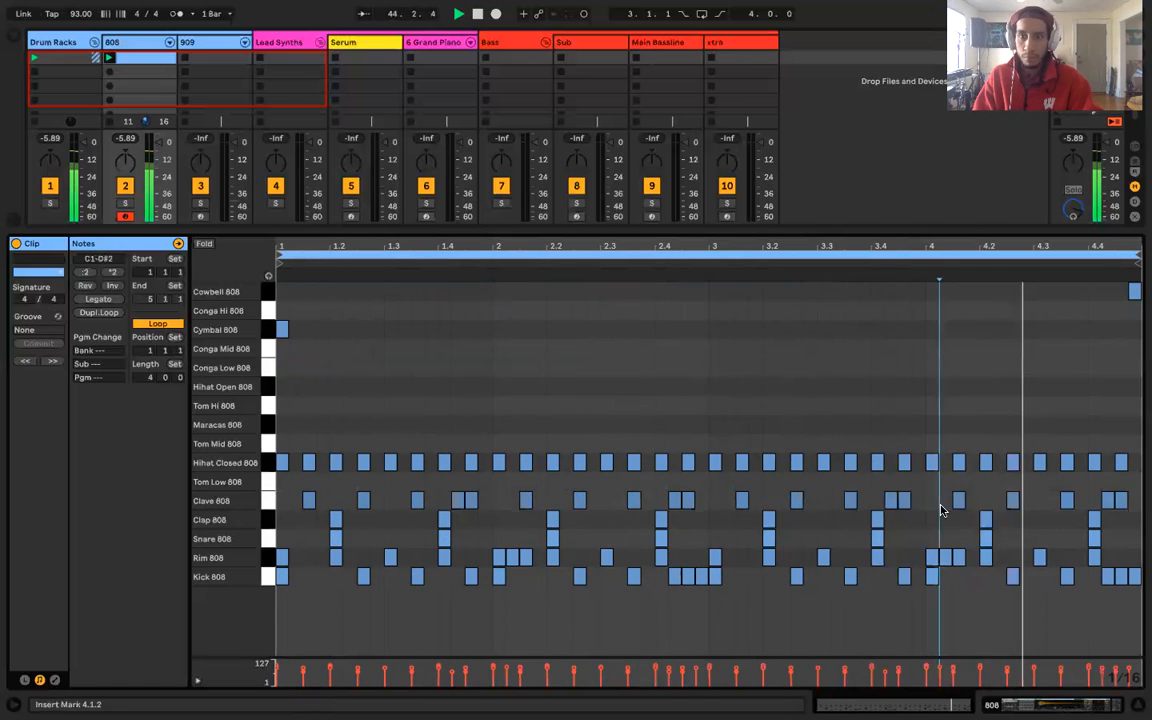
{"action": "left_click", "coordinate": [947, 500]}
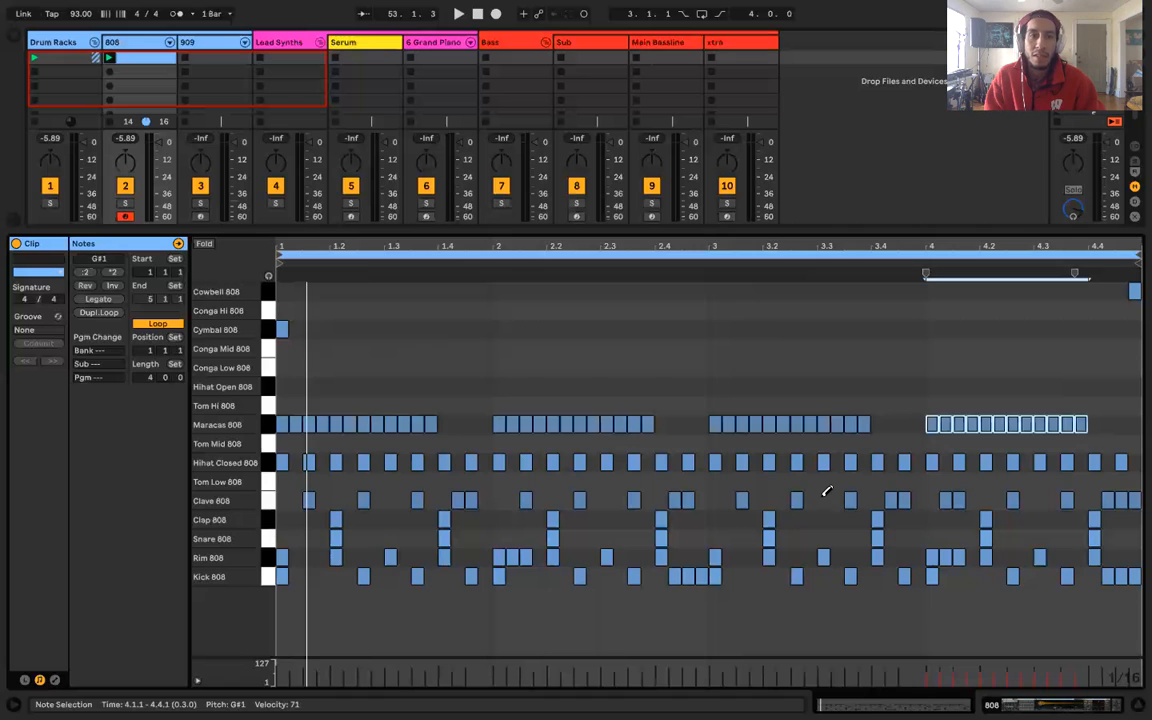
{"action": "mouse_move", "coordinate": [680, 433]}
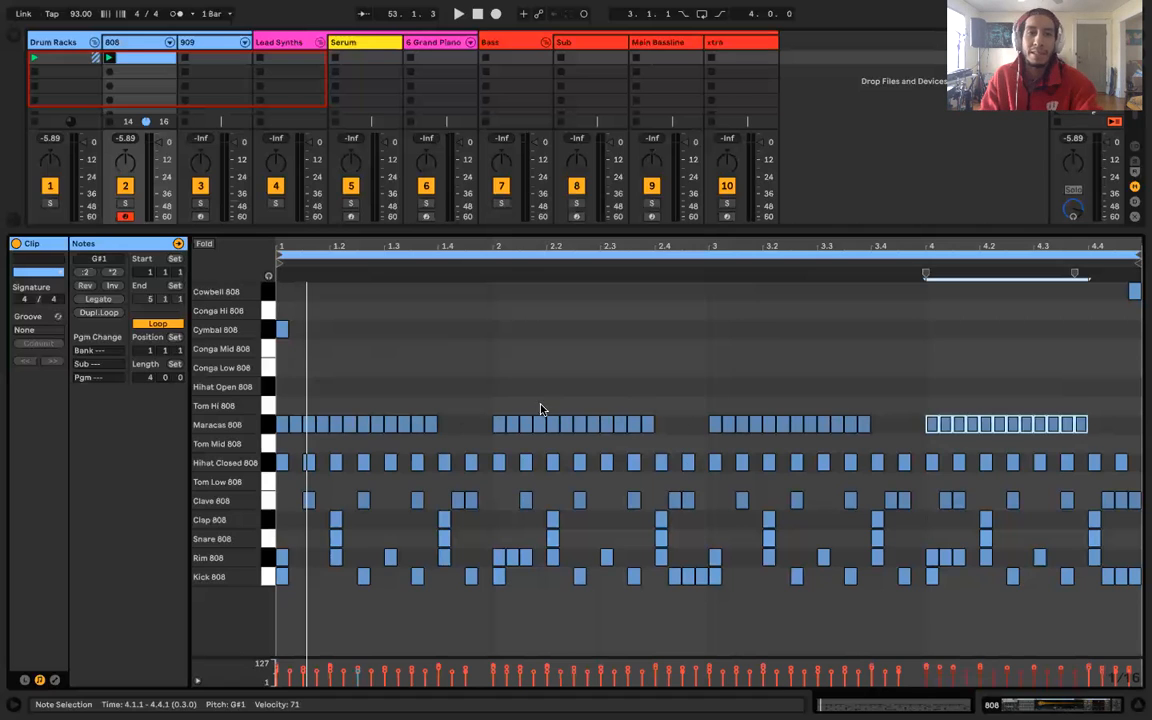
{"action": "mouse_move", "coordinate": [330, 499]}
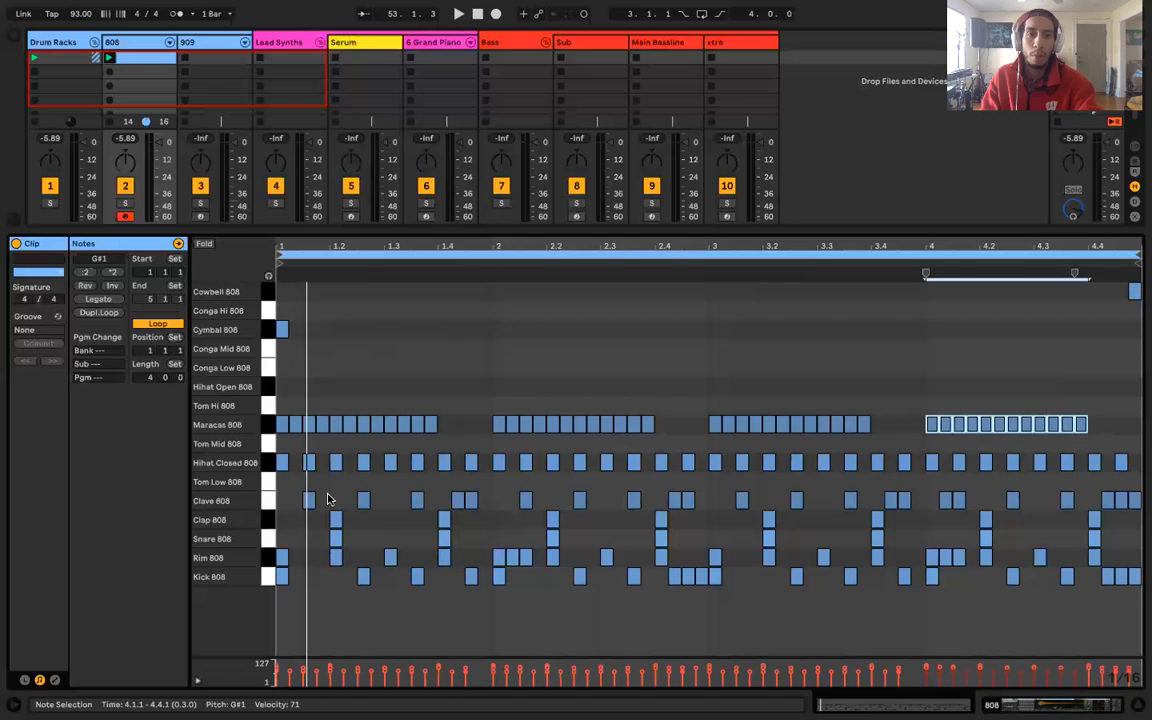
- Select alternate first-bar Maracas 808 notes and lower their velocity to 38
{"action": "left_click", "coordinate": [296, 424]}
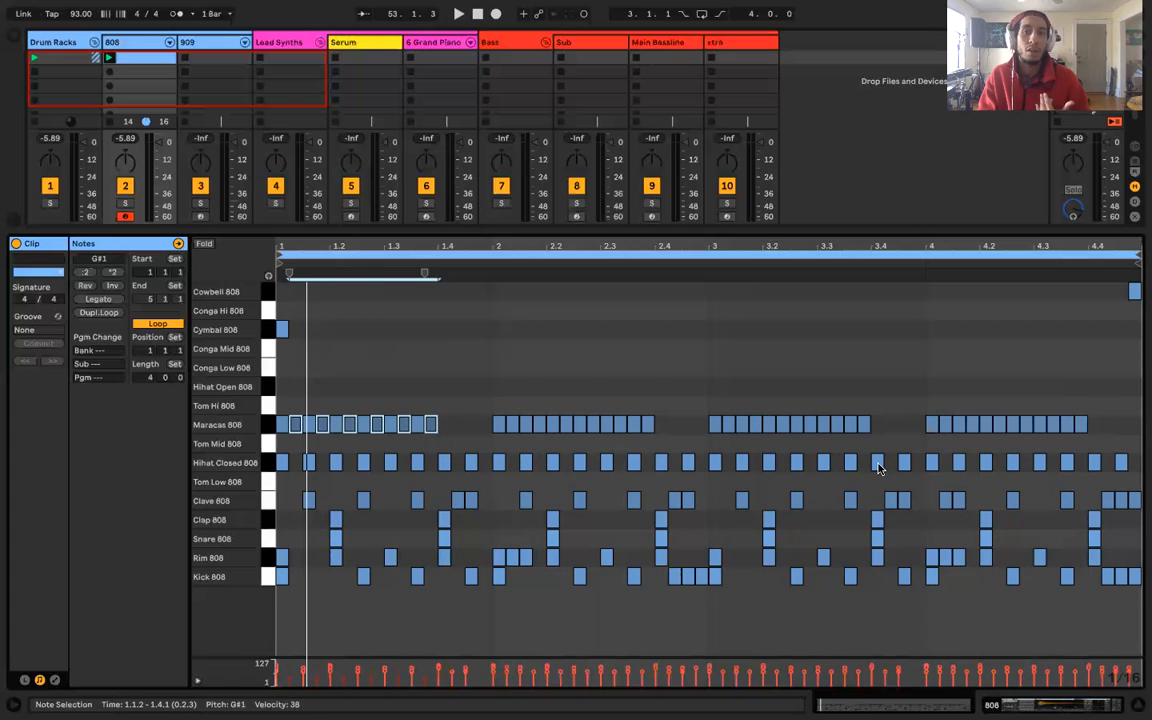
{"action": "mouse_move", "coordinate": [920, 462]}
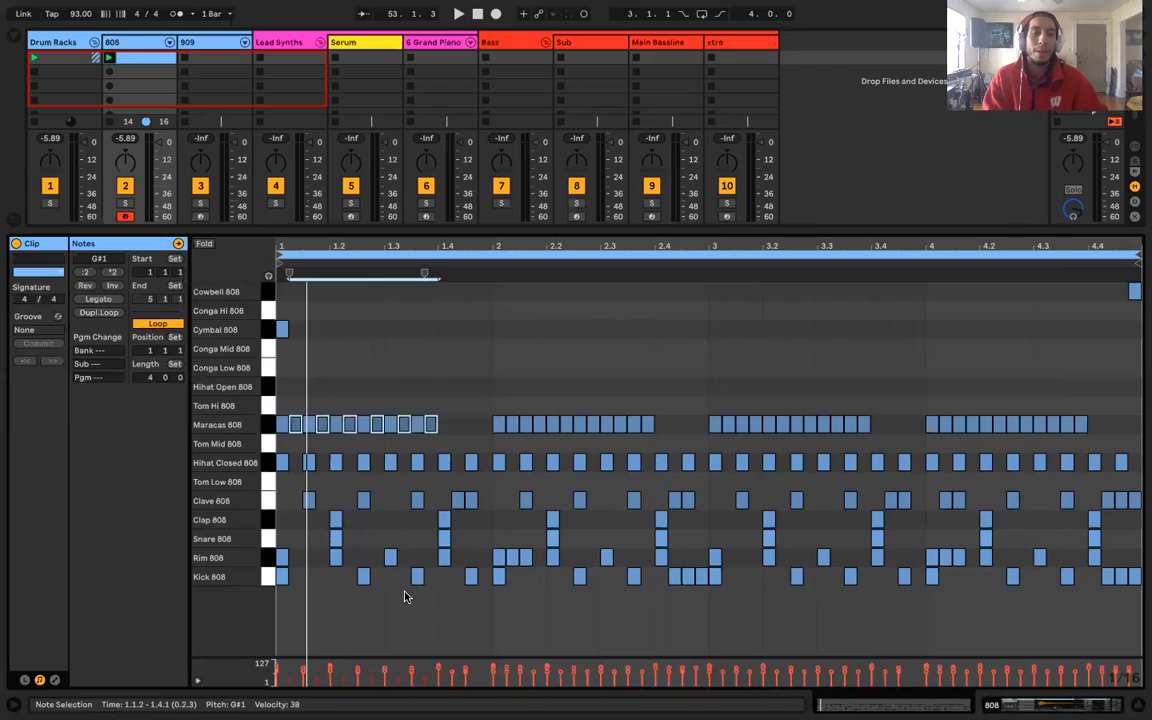
{"action": "mouse_move", "coordinate": [651, 433]}
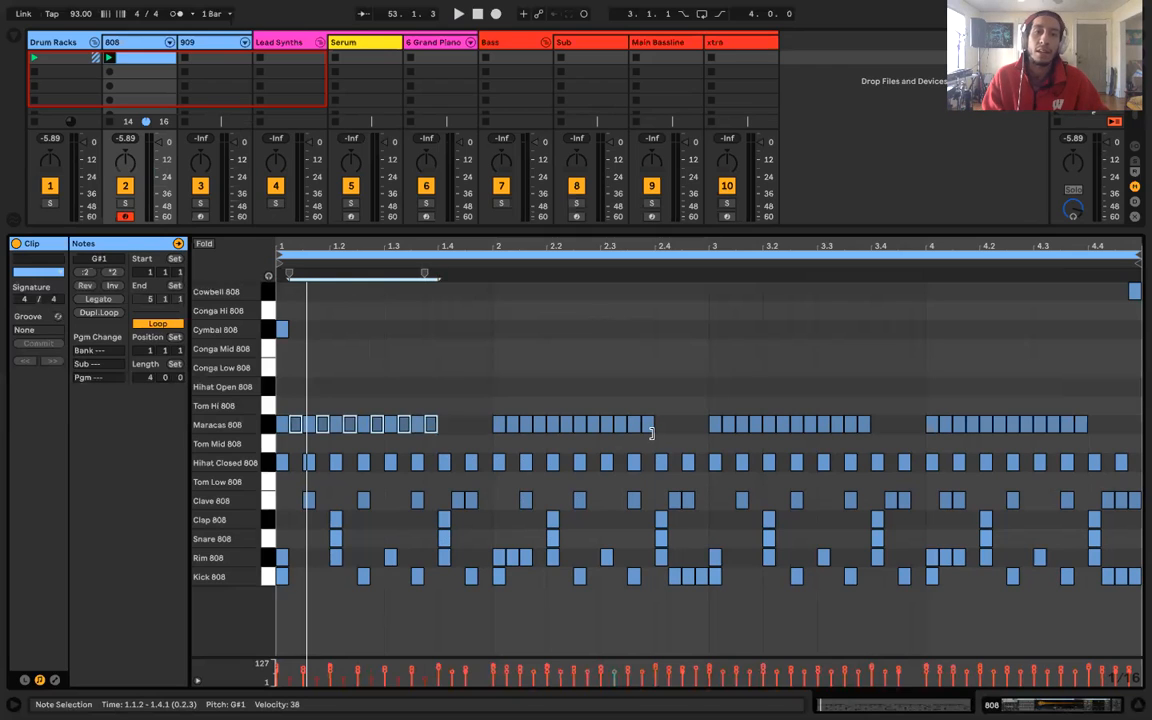